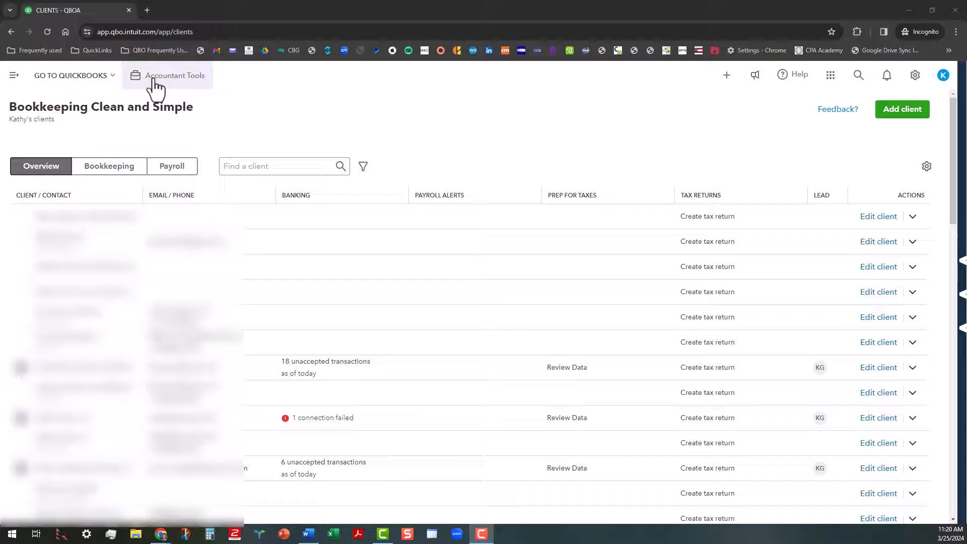
Step: Go to the Chart of accounts templates page from Accountant Tools
{"action": "left_click", "coordinate": [174, 75]}
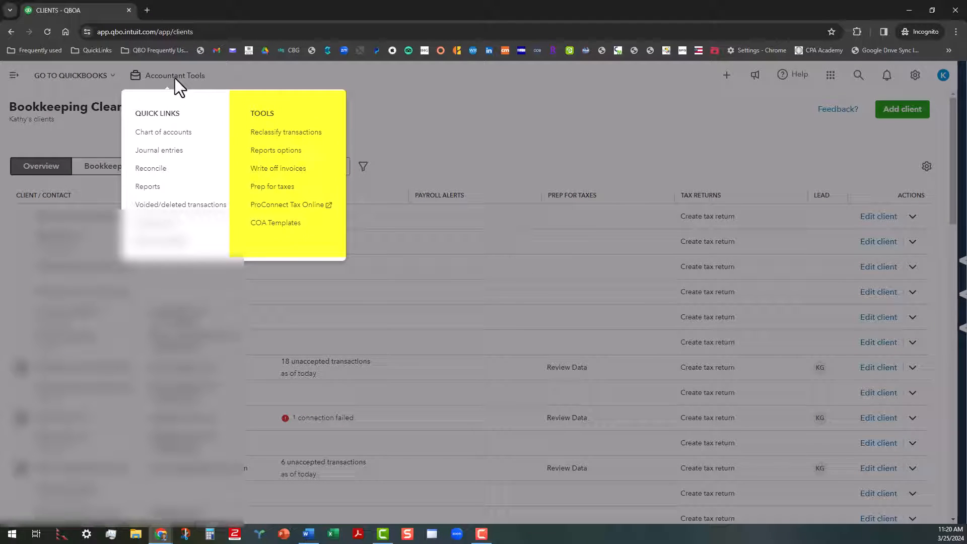
{"action": "mouse_move", "coordinate": [282, 223]}
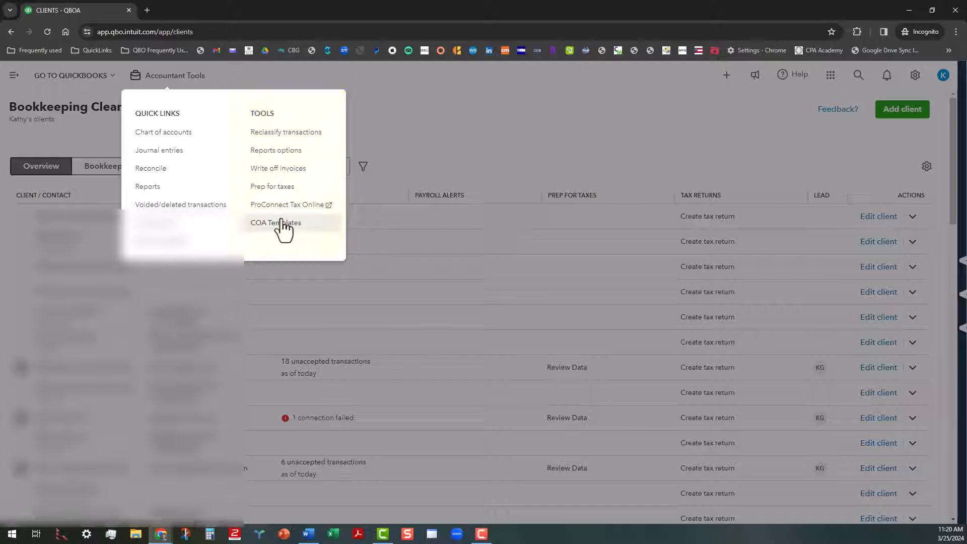
{"action": "mouse_move", "coordinate": [275, 222]}
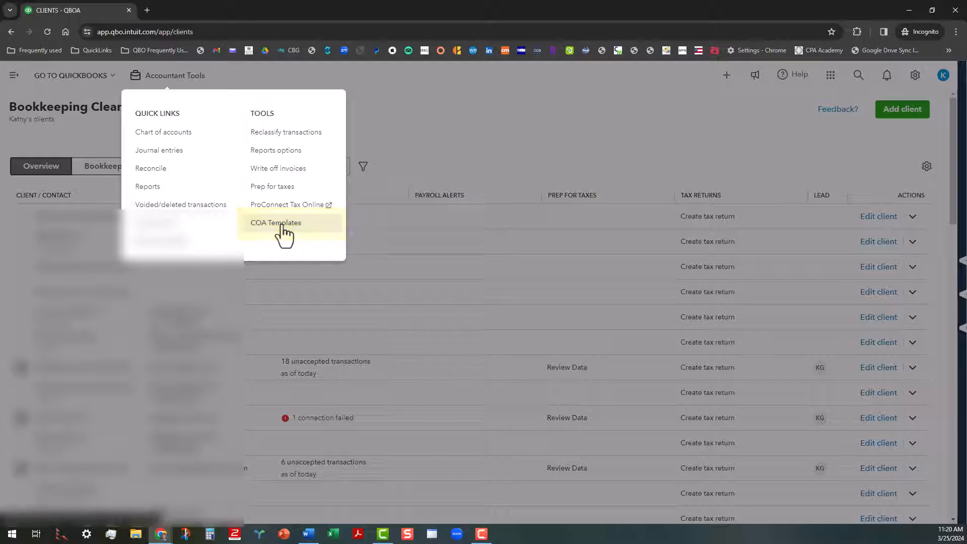
{"action": "left_click", "coordinate": [276, 223]}
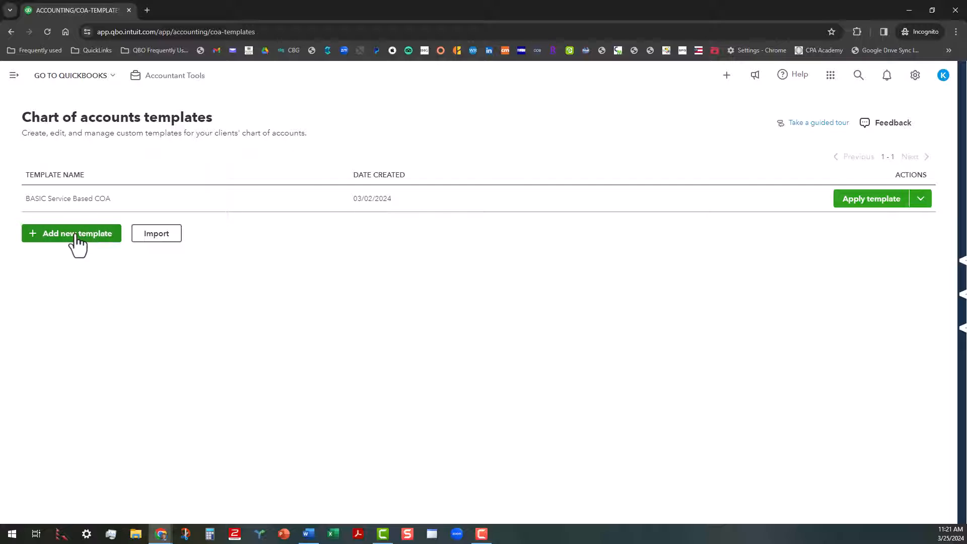
Step: Start a new chart of accounts template of the Service-based business type
{"action": "left_click", "coordinate": [70, 233]}
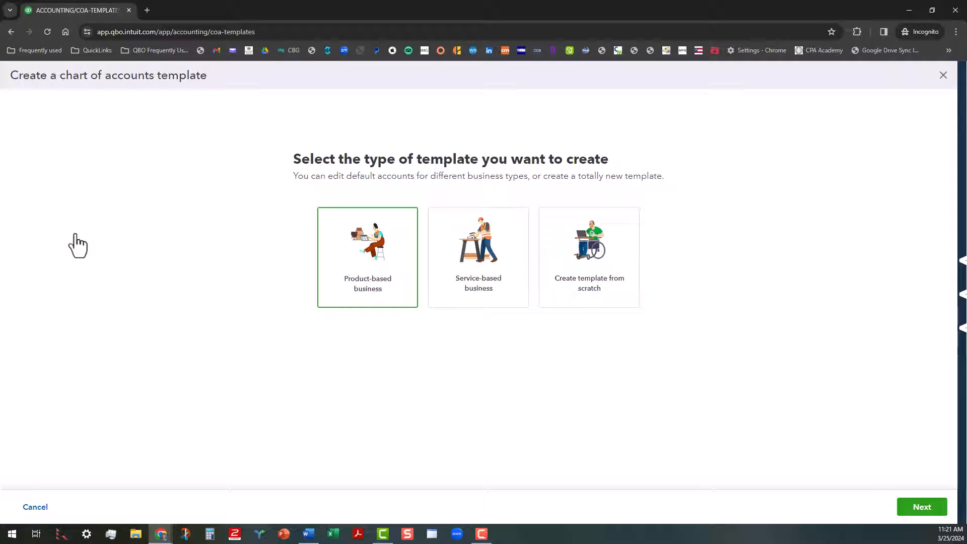
{"action": "mouse_move", "coordinate": [143, 279]}
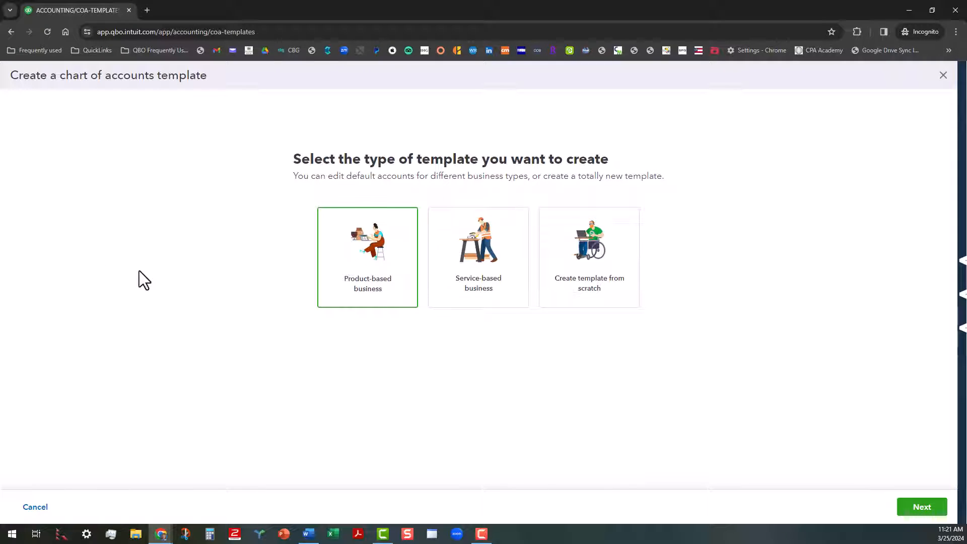
{"action": "mouse_move", "coordinate": [231, 273]}
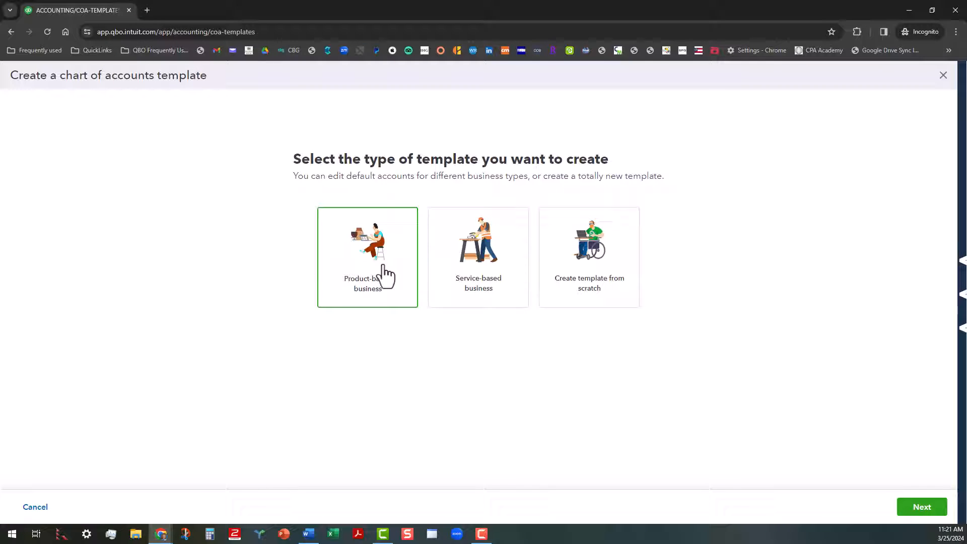
{"action": "mouse_move", "coordinate": [473, 269]}
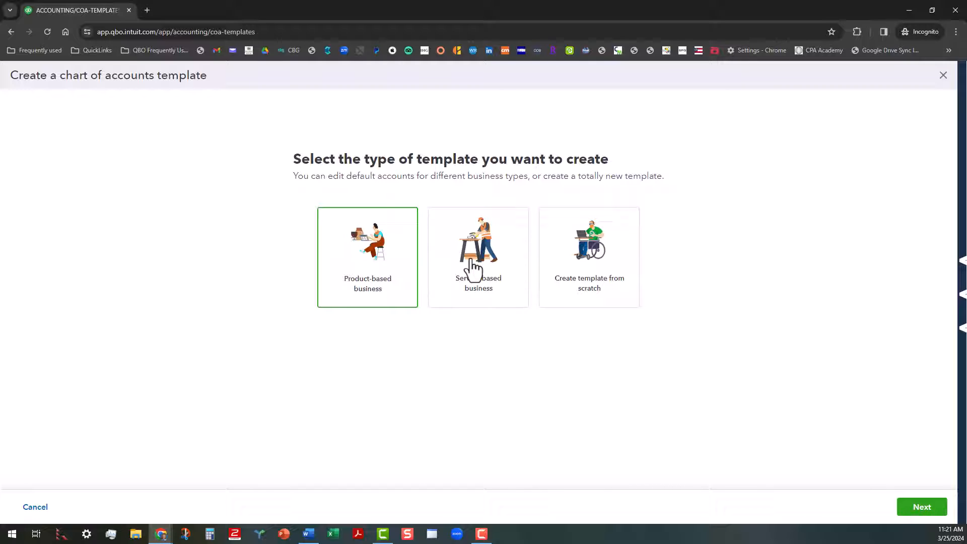
{"action": "mouse_move", "coordinate": [615, 270]}
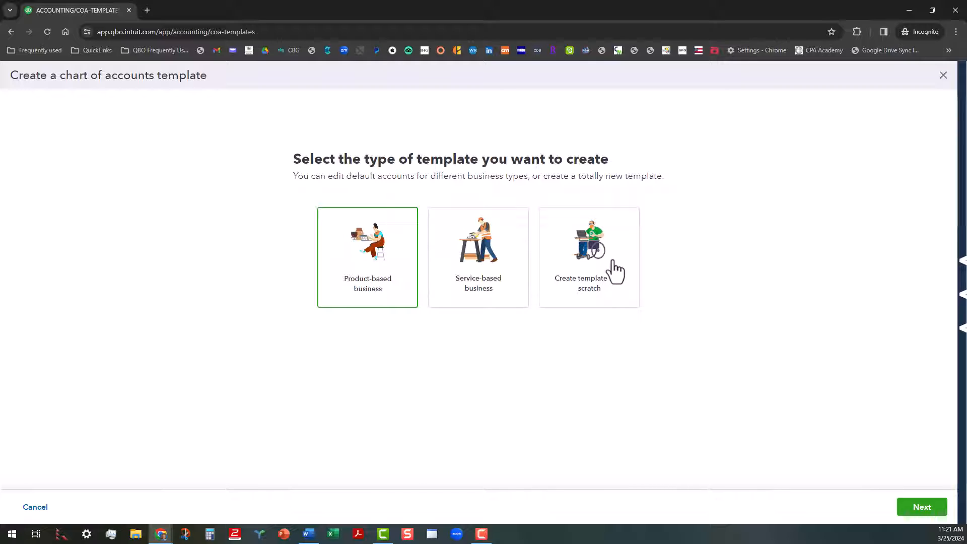
{"action": "mouse_move", "coordinate": [367, 255]}
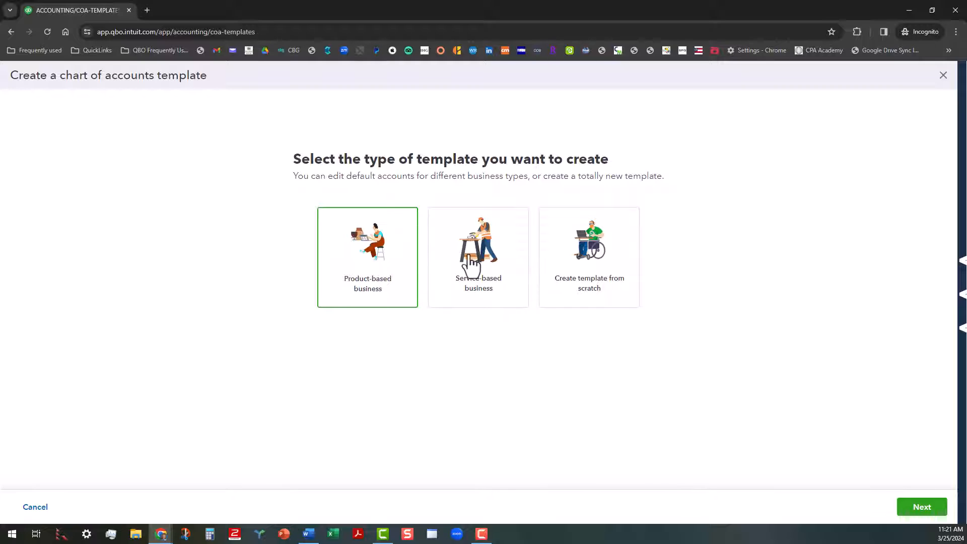
{"action": "left_click", "coordinate": [478, 258]}
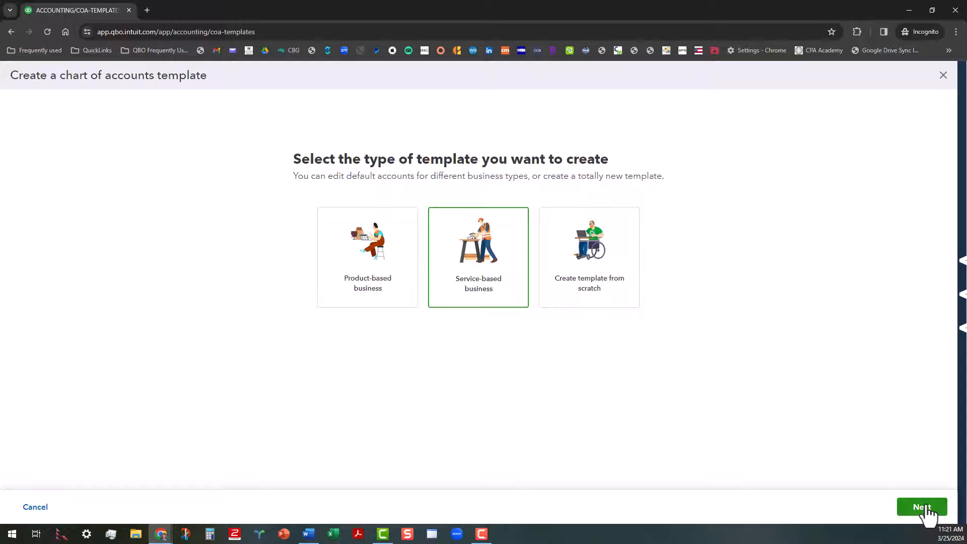
Step: Continue to the template editor and toggle Account numbers on and off, leaving them off
{"action": "left_click", "coordinate": [921, 506]}
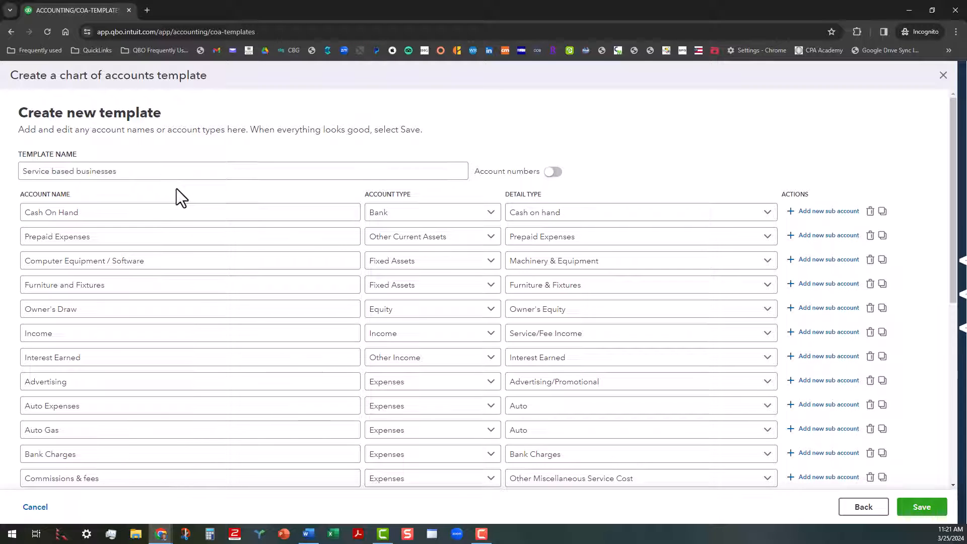
{"action": "mouse_move", "coordinate": [418, 220]}
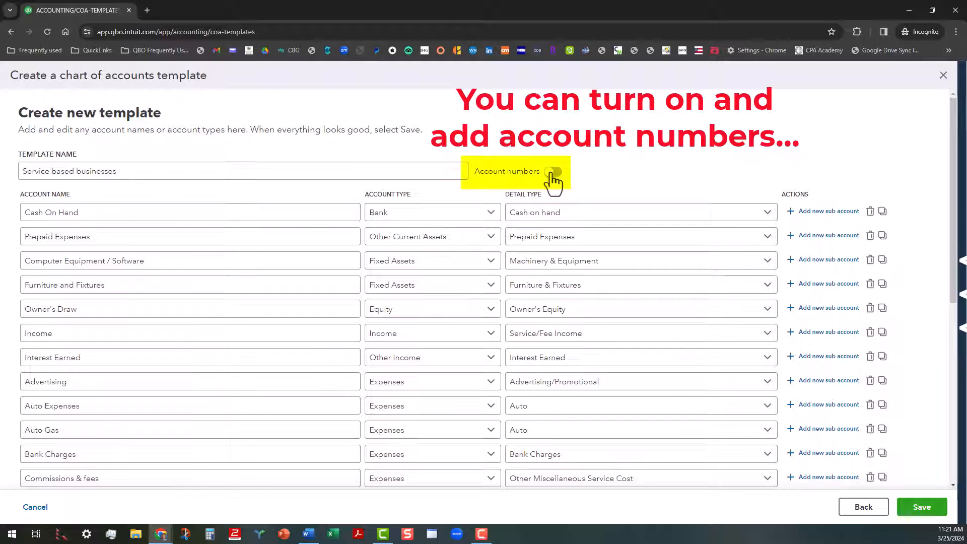
{"action": "left_click", "coordinate": [552, 170]}
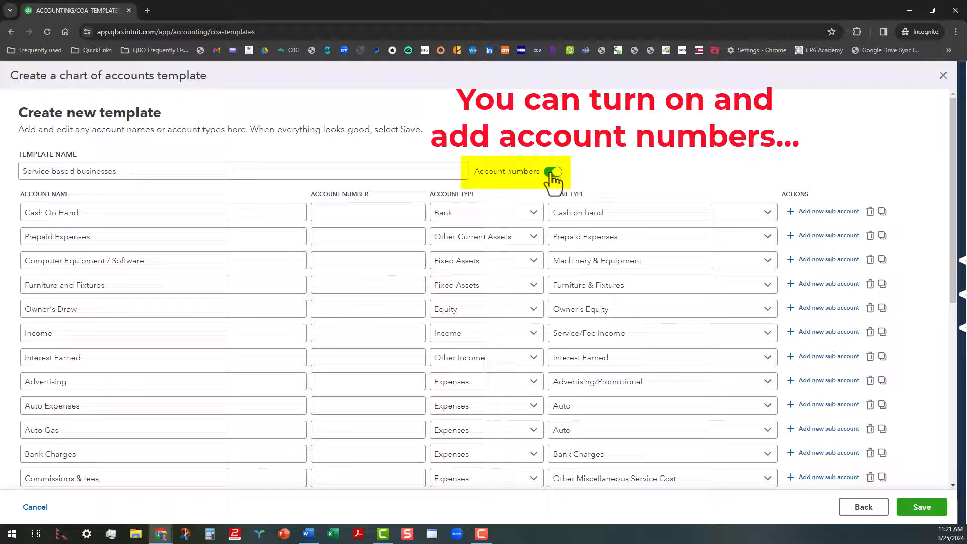
{"action": "left_click", "coordinate": [555, 172]}
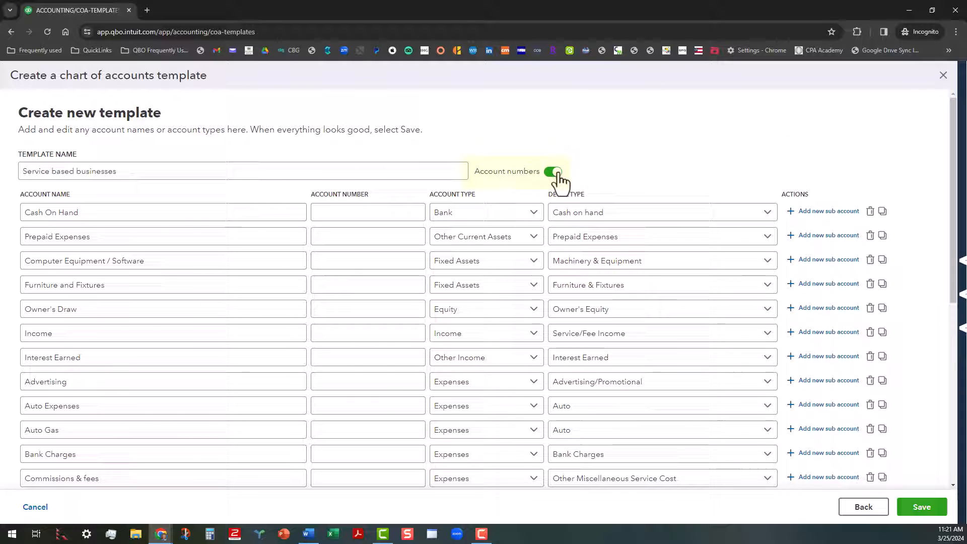
{"action": "left_click", "coordinate": [553, 171]}
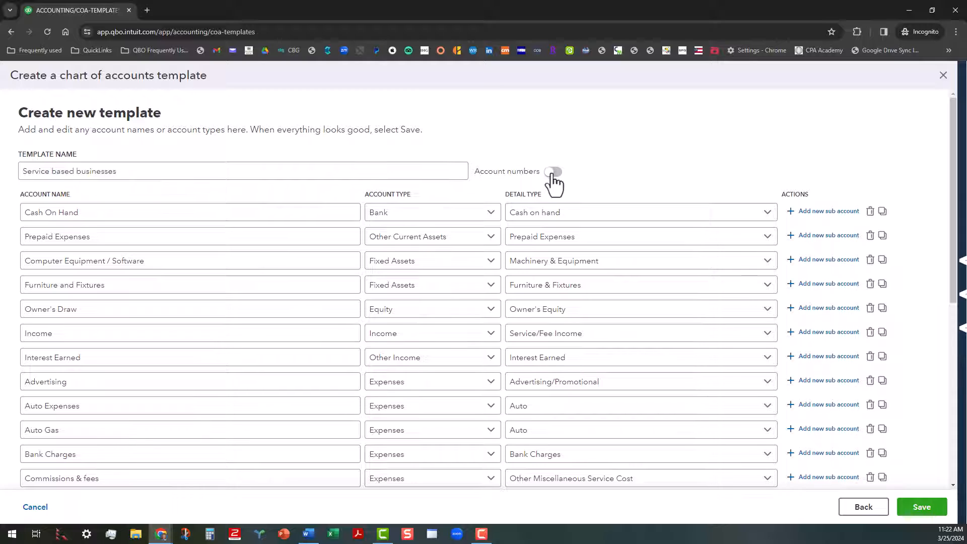
{"action": "left_click", "coordinate": [553, 171]}
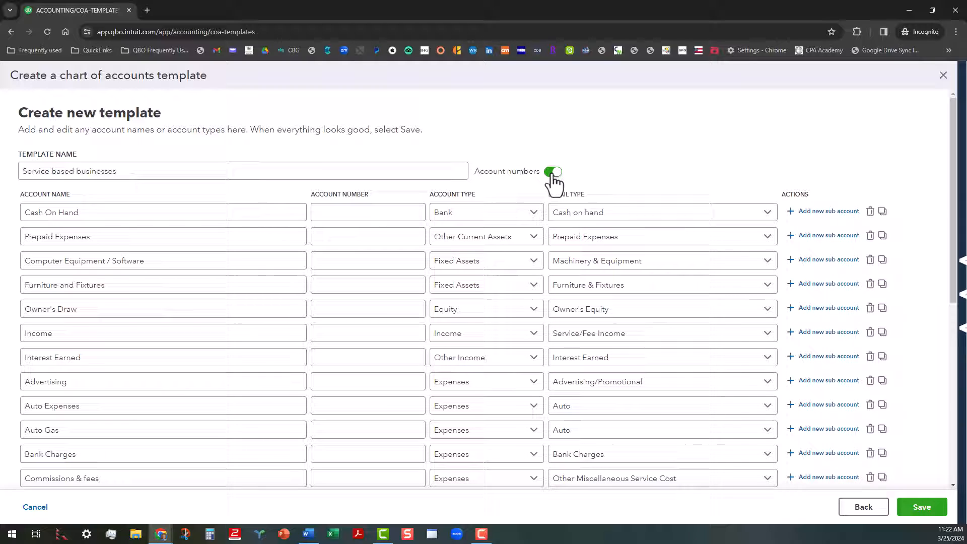
{"action": "left_click", "coordinate": [552, 171]}
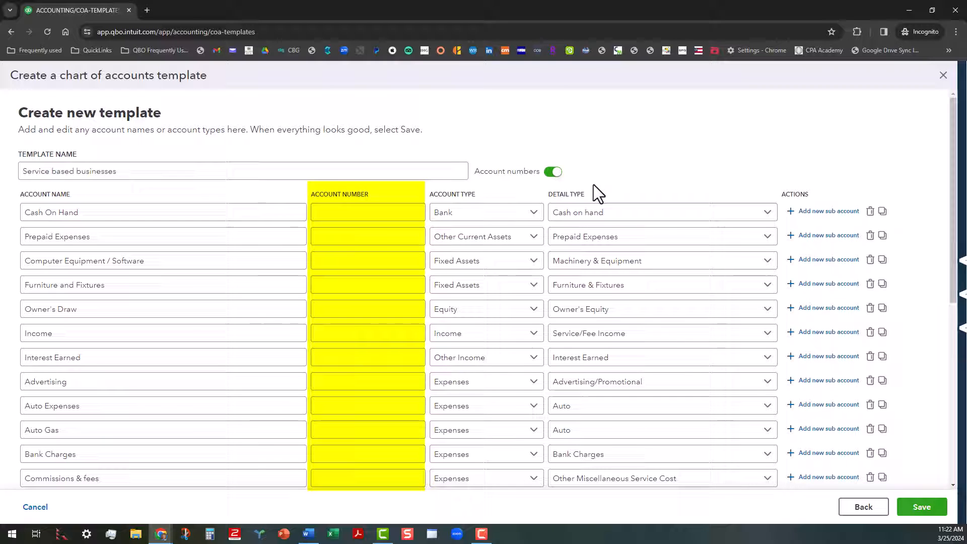
{"action": "left_click", "coordinate": [552, 172]}
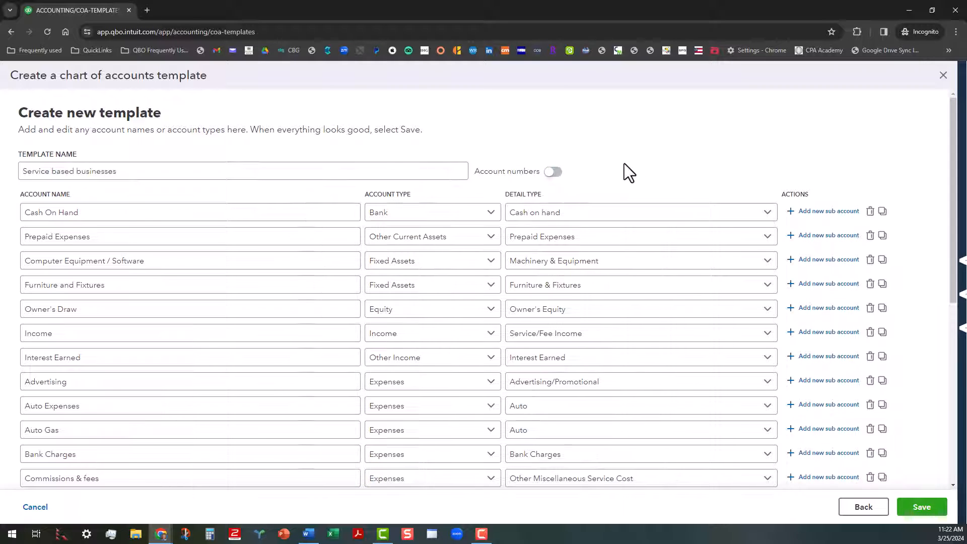
{"action": "mouse_move", "coordinate": [635, 178]}
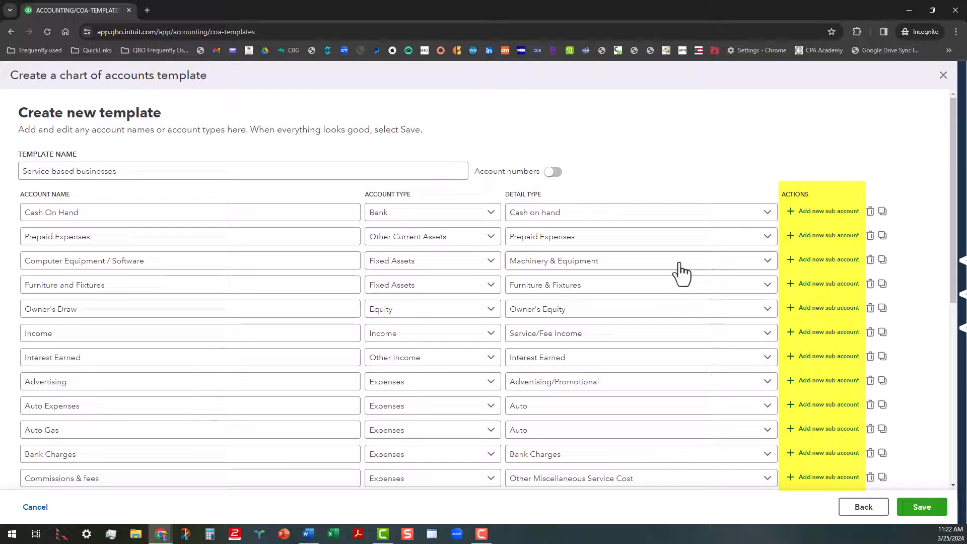
{"action": "scroll", "scroll_direction": "down", "scroll_amount": 3}
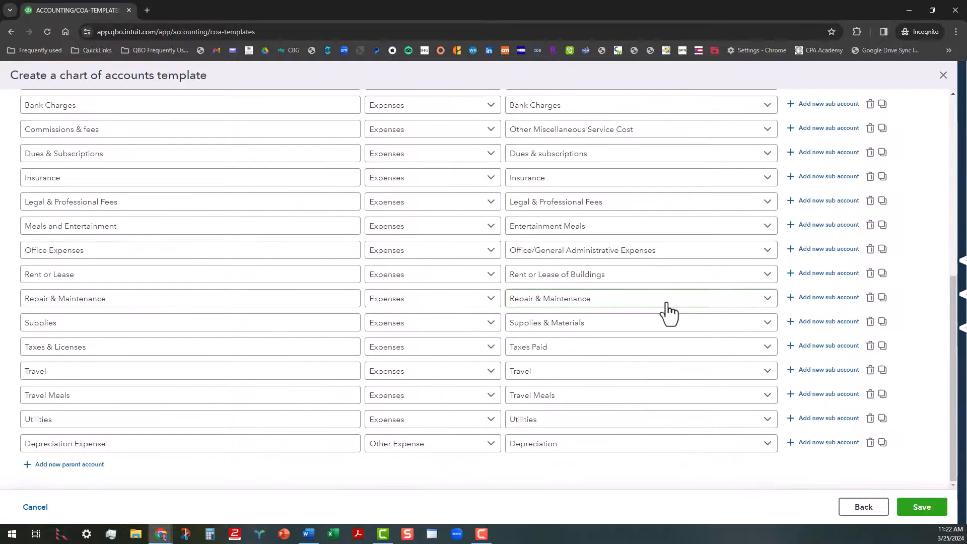
{"action": "mouse_move", "coordinate": [685, 410]}
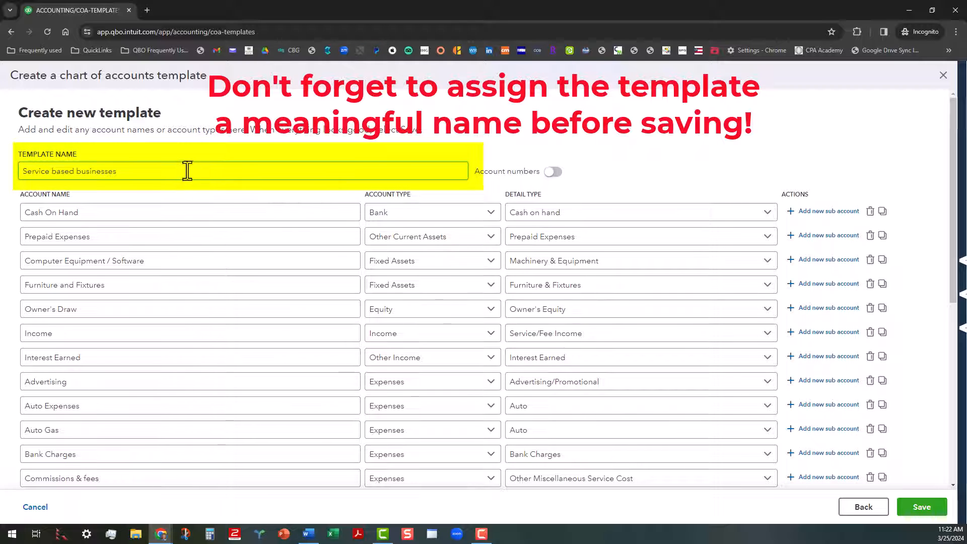
{"action": "mouse_move", "coordinate": [721, 134]}
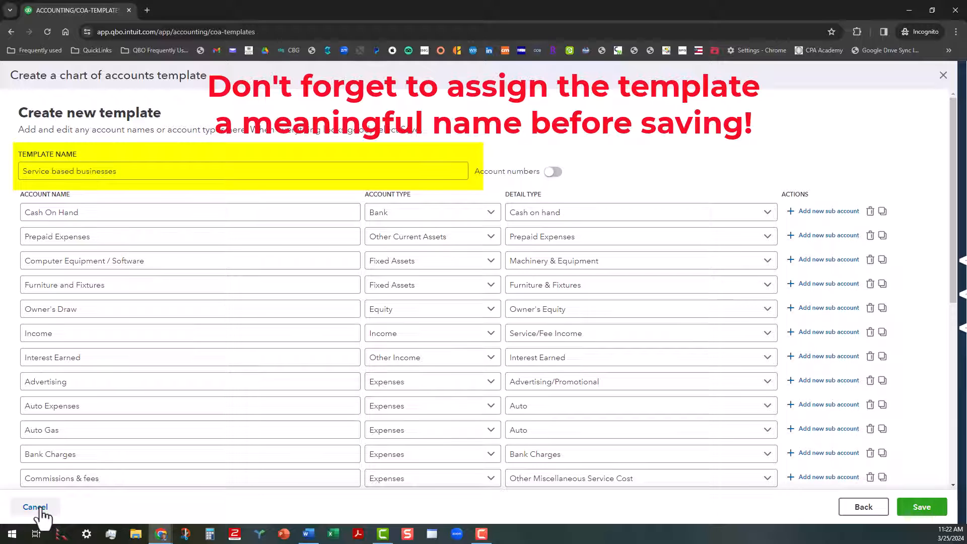
Step: Cancel the draft and show BASIC Service Based COA's edit, delete and duplicate options
{"action": "left_click", "coordinate": [35, 506]}
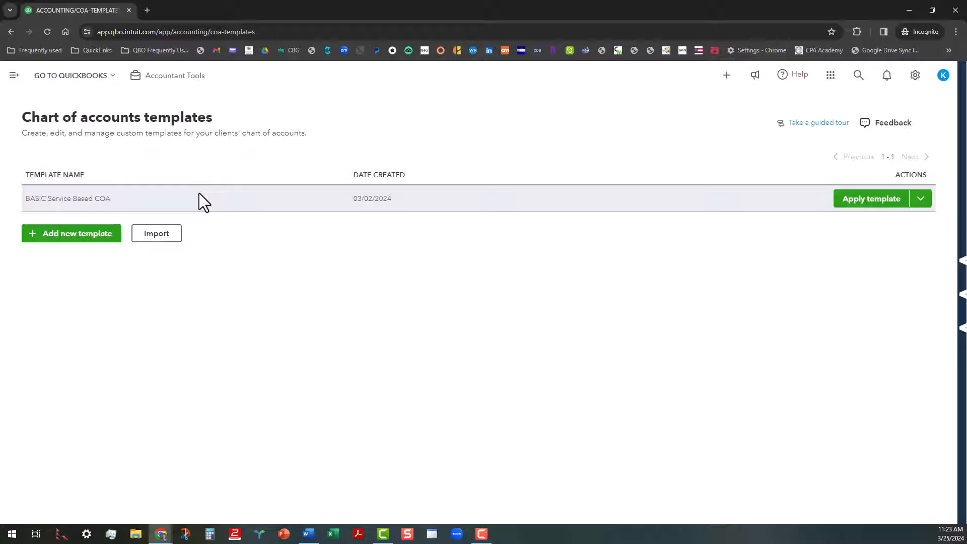
{"action": "mouse_move", "coordinate": [648, 239]}
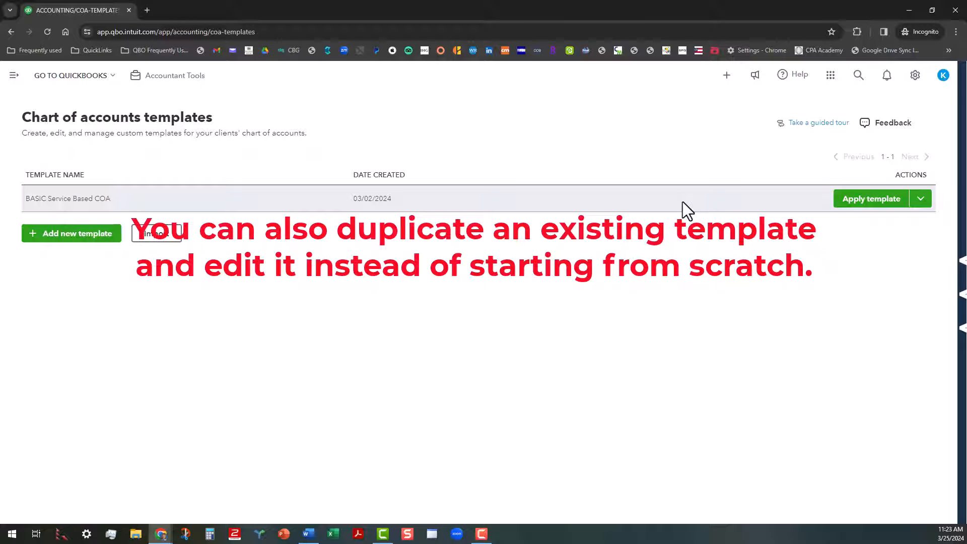
{"action": "left_click", "coordinate": [920, 198]}
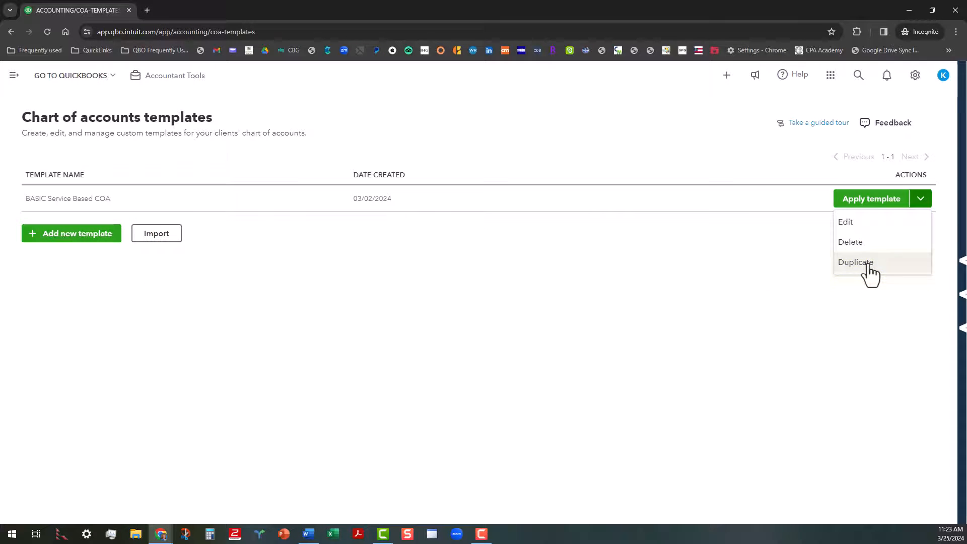
Step: Duplicate BASIC Service Based COA as a draft, then cancel it back to the templates list
{"action": "left_click", "coordinate": [856, 262]}
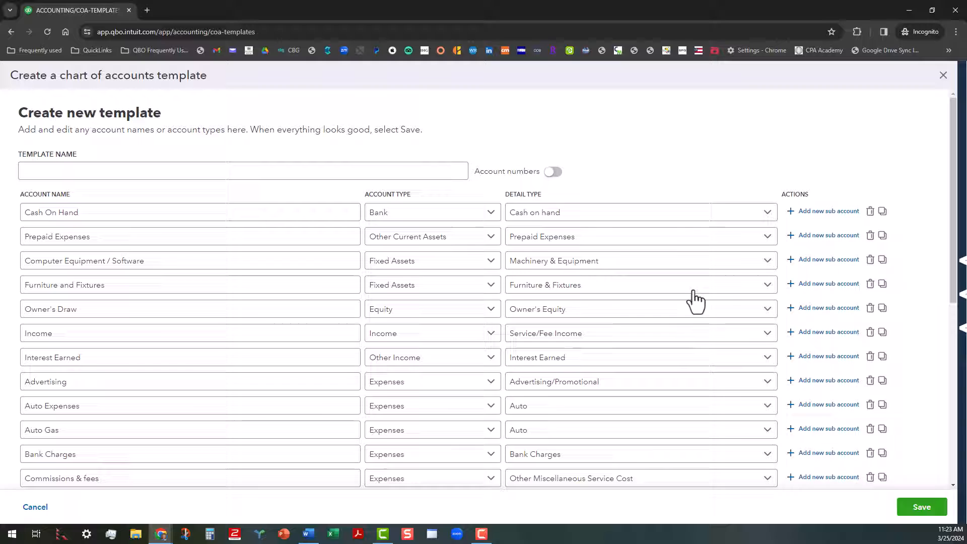
{"action": "mouse_move", "coordinate": [697, 187]}
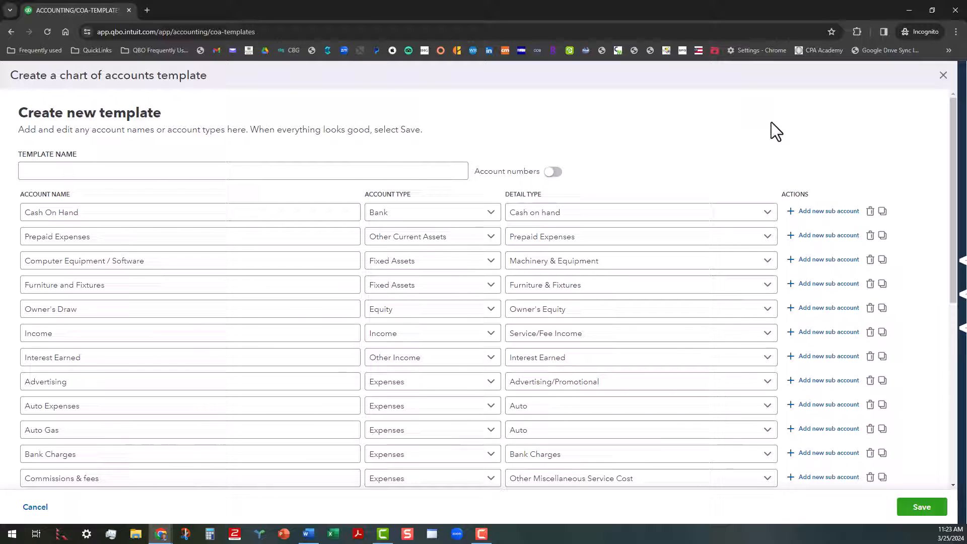
{"action": "left_click", "coordinate": [242, 171]}
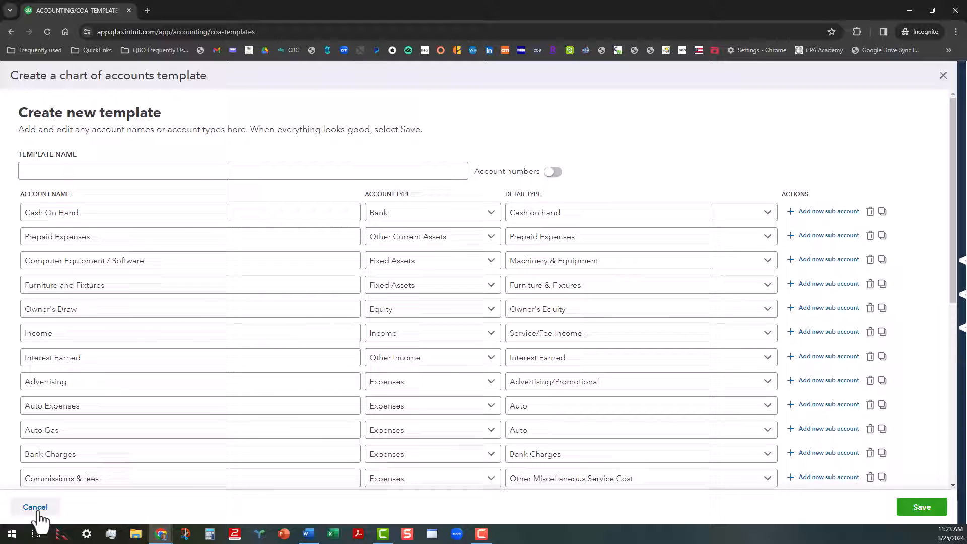
{"action": "left_click", "coordinate": [35, 506]}
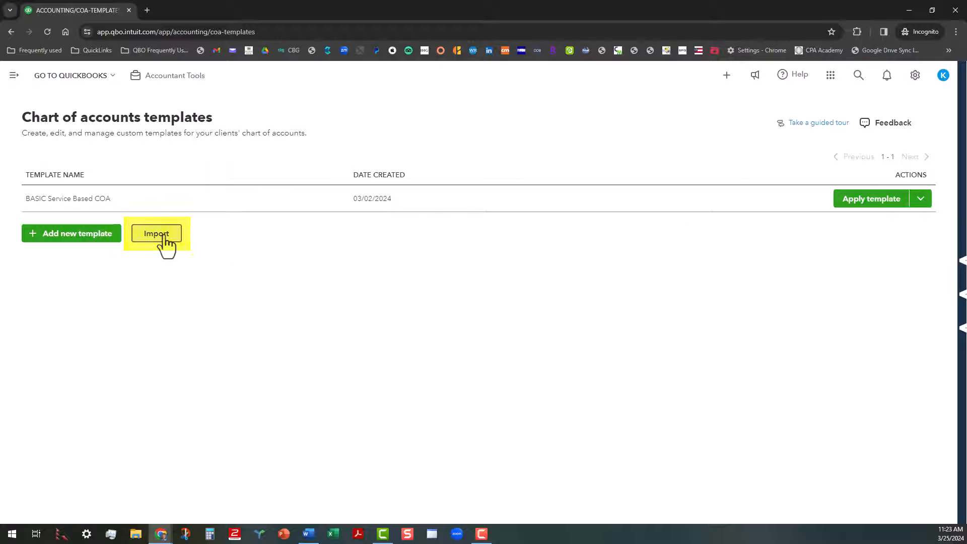
Step: Begin importing accounts from a file and bring up the file picker
{"action": "left_click", "coordinate": [156, 233]}
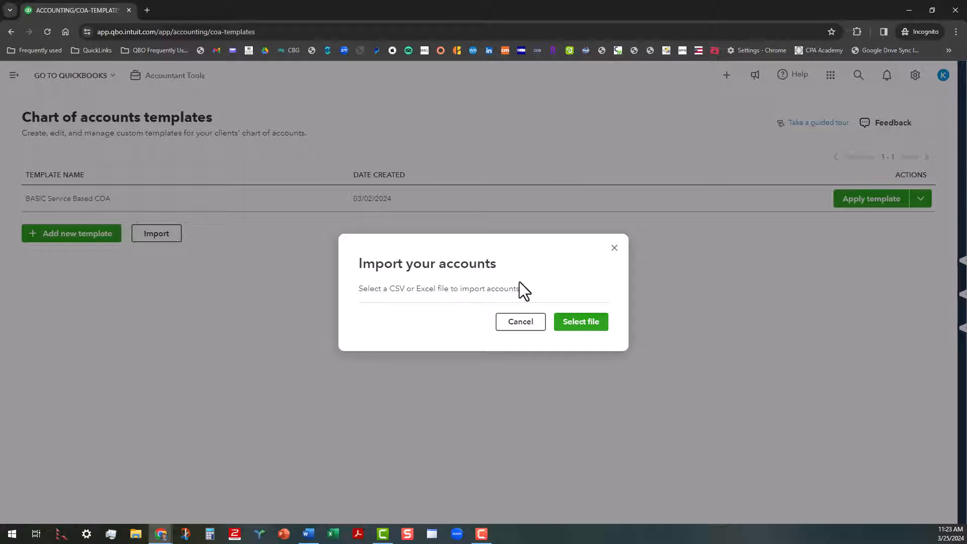
{"action": "mouse_move", "coordinate": [579, 322]}
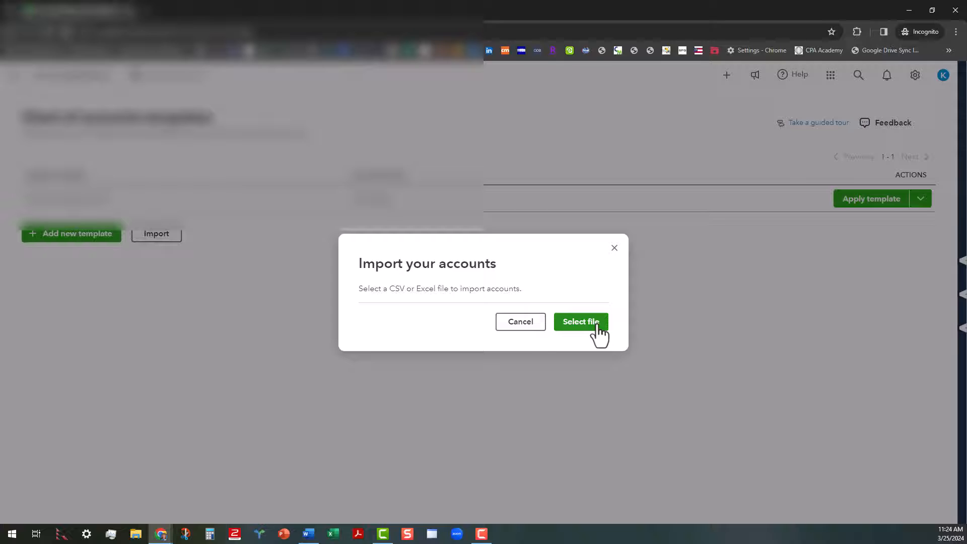
{"action": "left_click", "coordinate": [579, 321]}
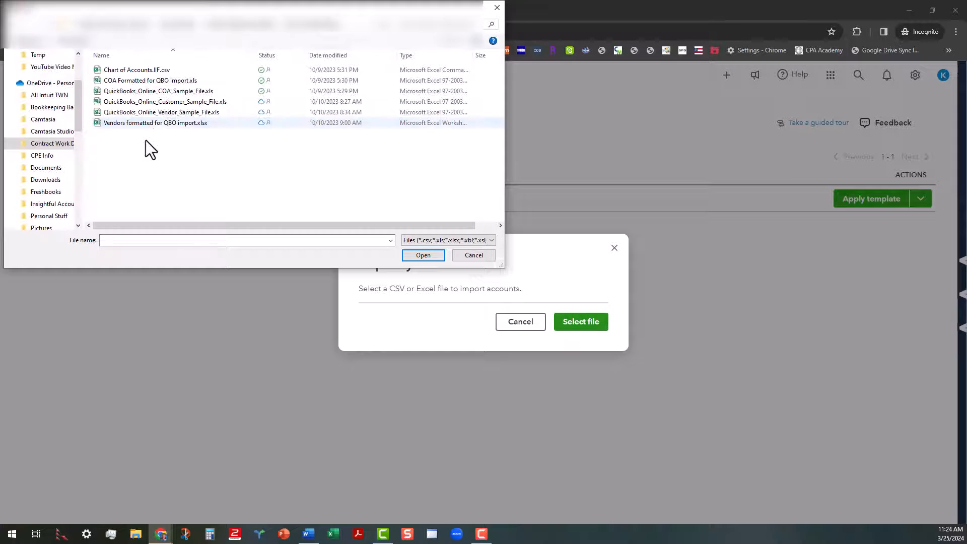
Step: Choose COA Formatted for QBO Import.xls for the accounts import
{"action": "left_click", "coordinate": [150, 80]}
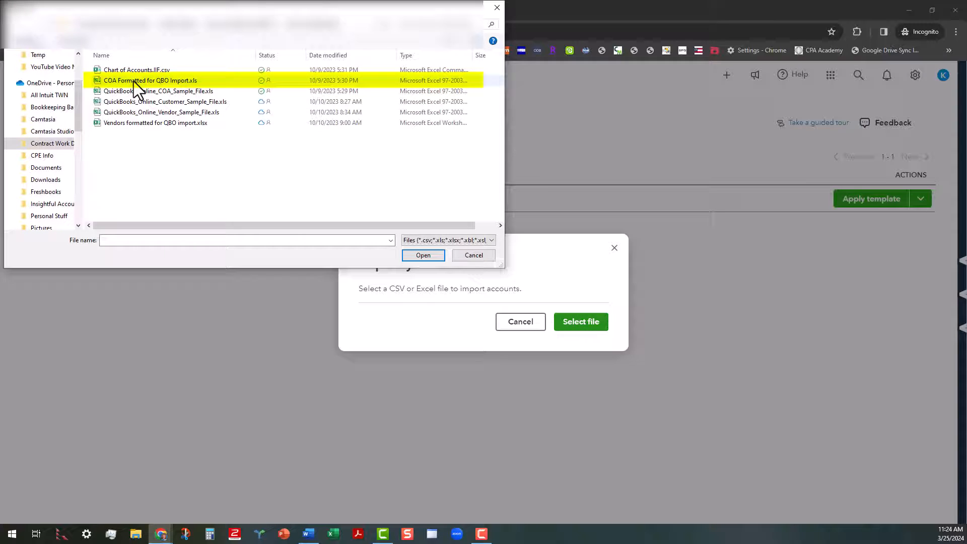
{"action": "mouse_move", "coordinate": [148, 80]}
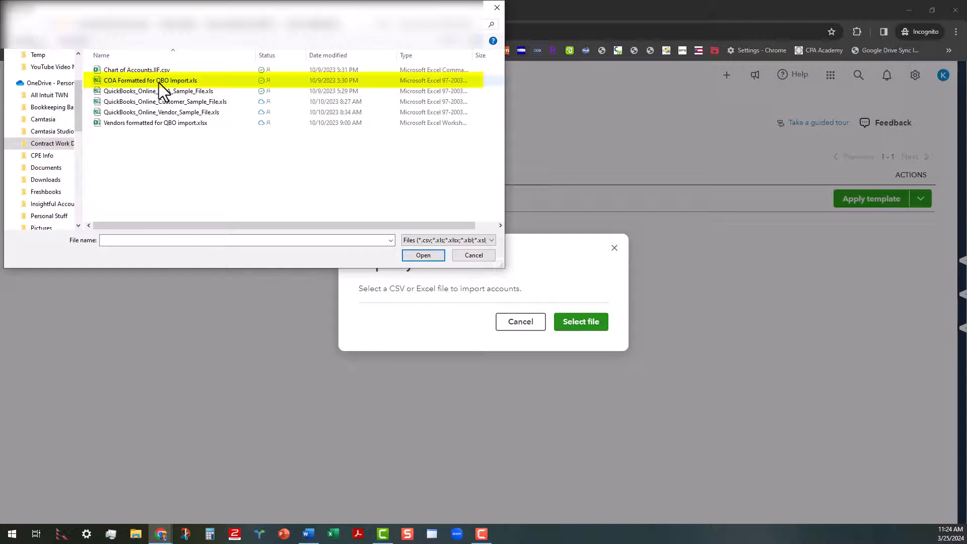
{"action": "mouse_move", "coordinate": [157, 90]}
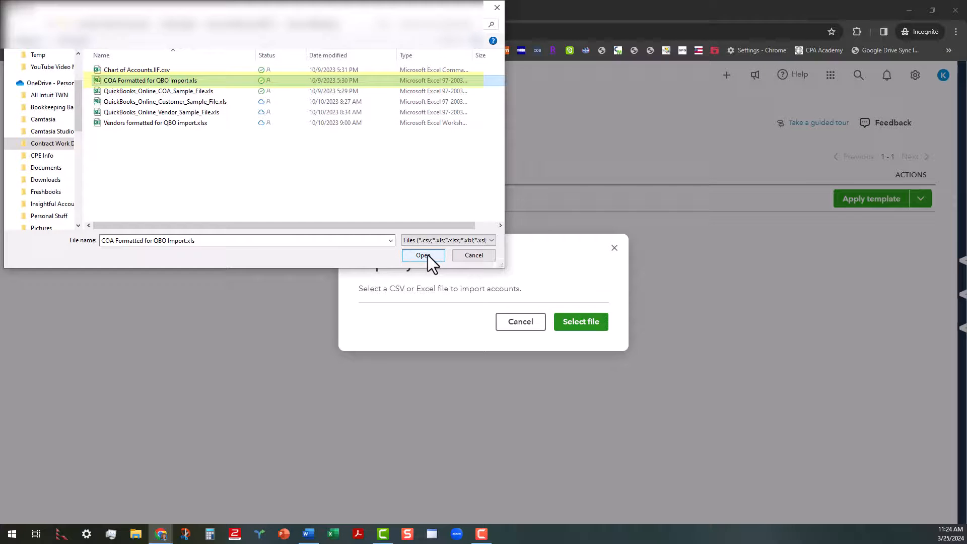
{"action": "left_click", "coordinate": [423, 255]}
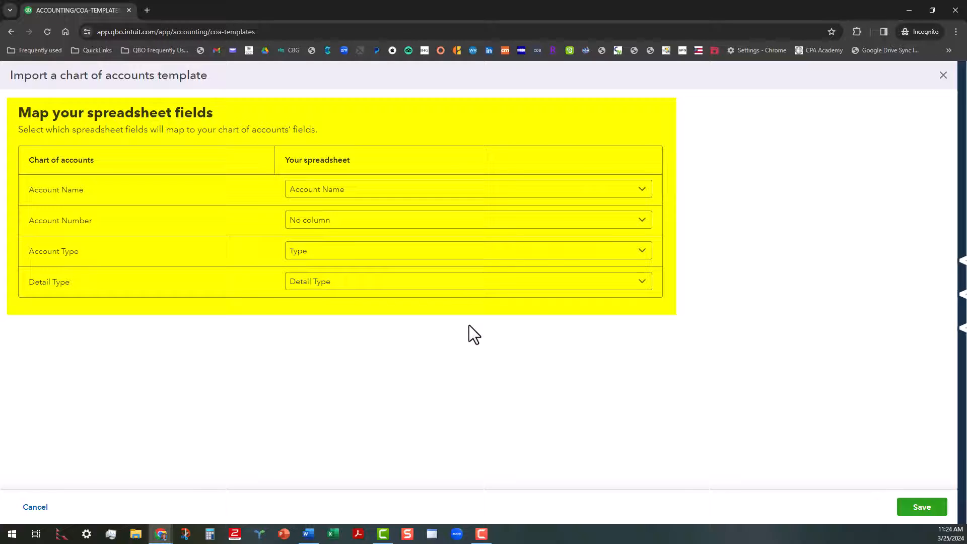
{"action": "mouse_move", "coordinate": [250, 224]}
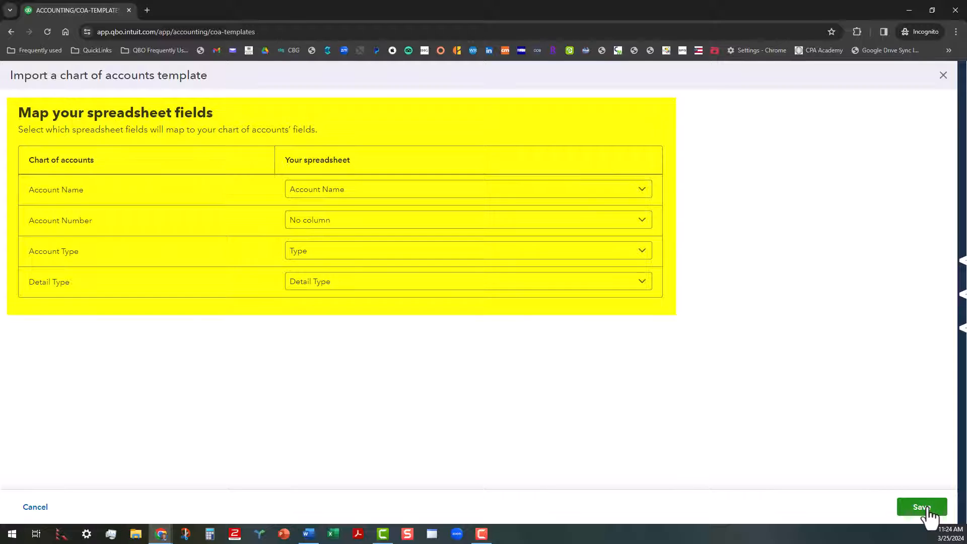
Step: Accept the field mapping, review the accounts without numbers, and name the template 'Sample'
{"action": "left_click", "coordinate": [921, 506]}
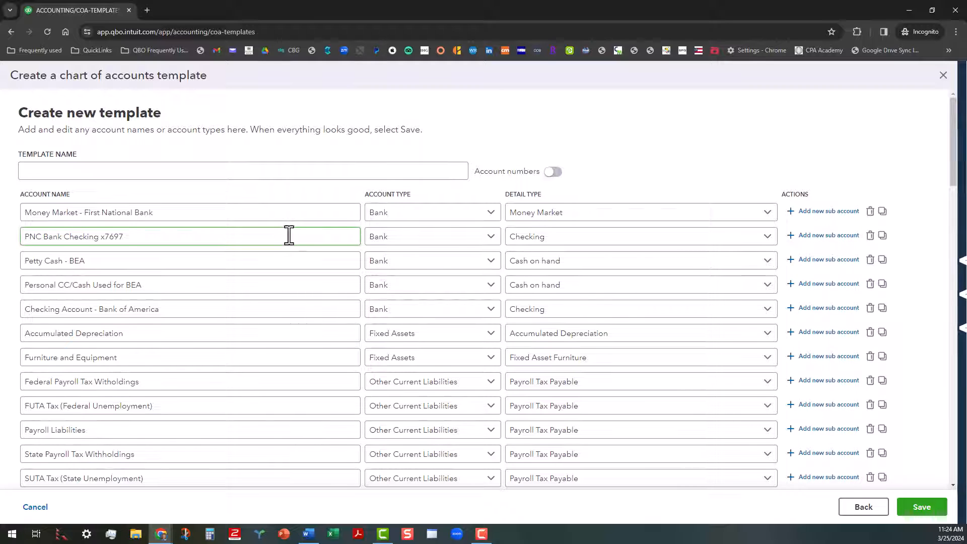
{"action": "scroll", "scroll_direction": "down", "scroll_amount": 3}
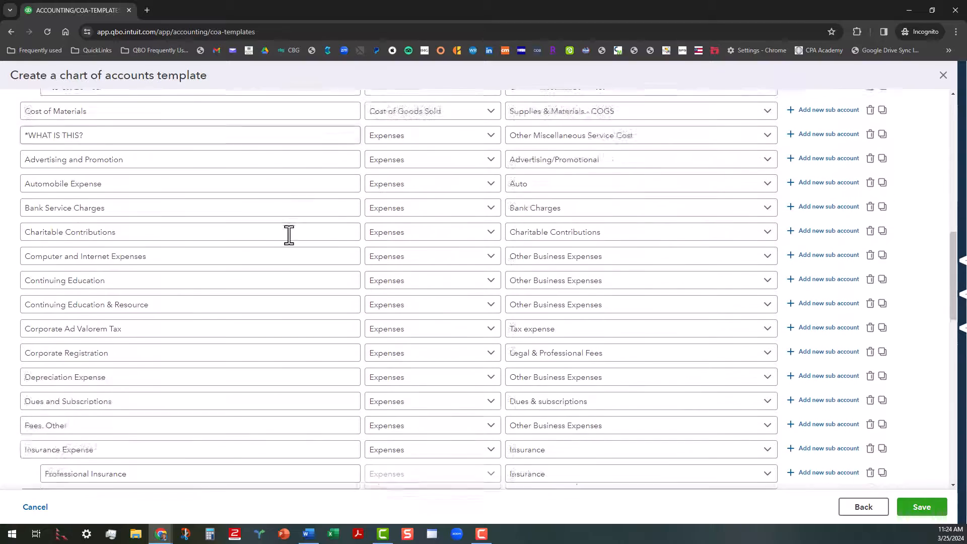
{"action": "scroll", "scroll_direction": "down", "scroll_amount": 3}
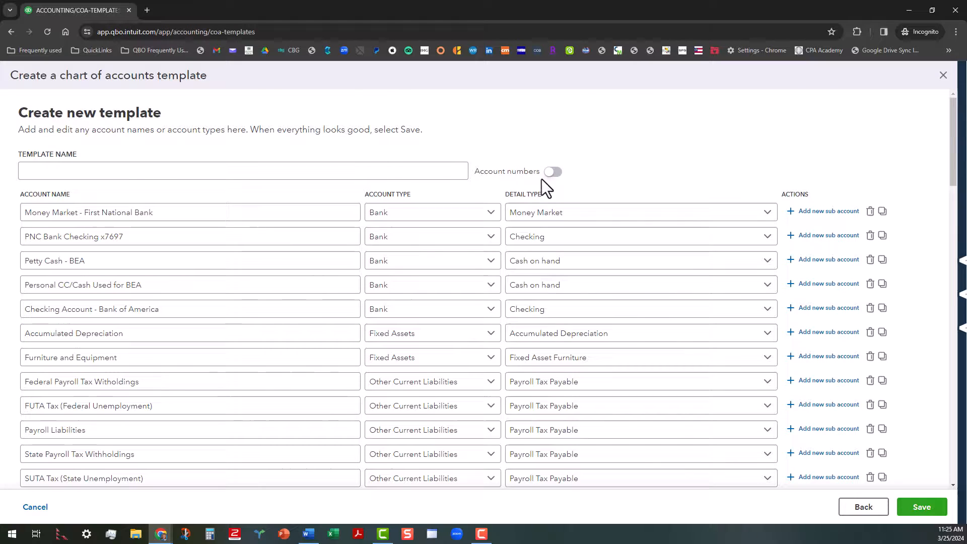
{"action": "left_click", "coordinate": [552, 172]}
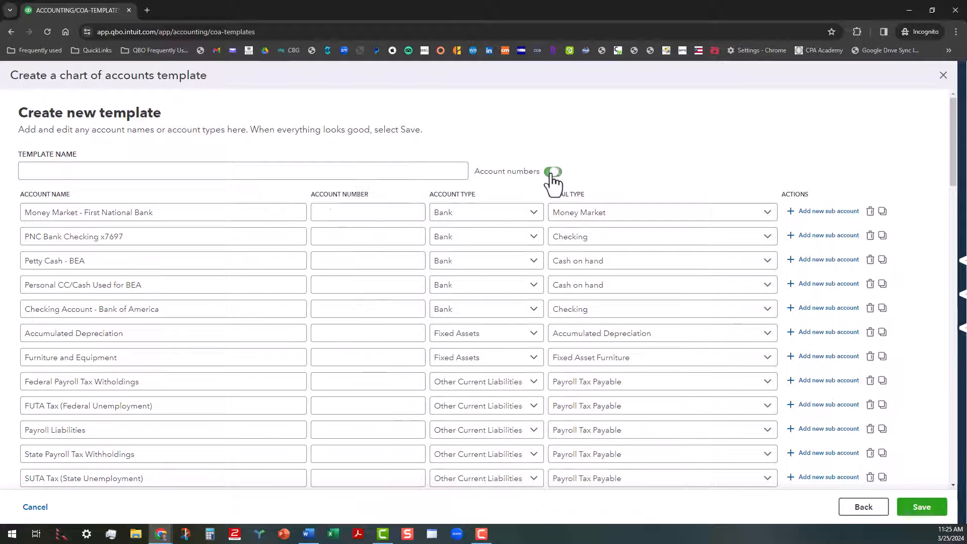
{"action": "left_click", "coordinate": [552, 171]}
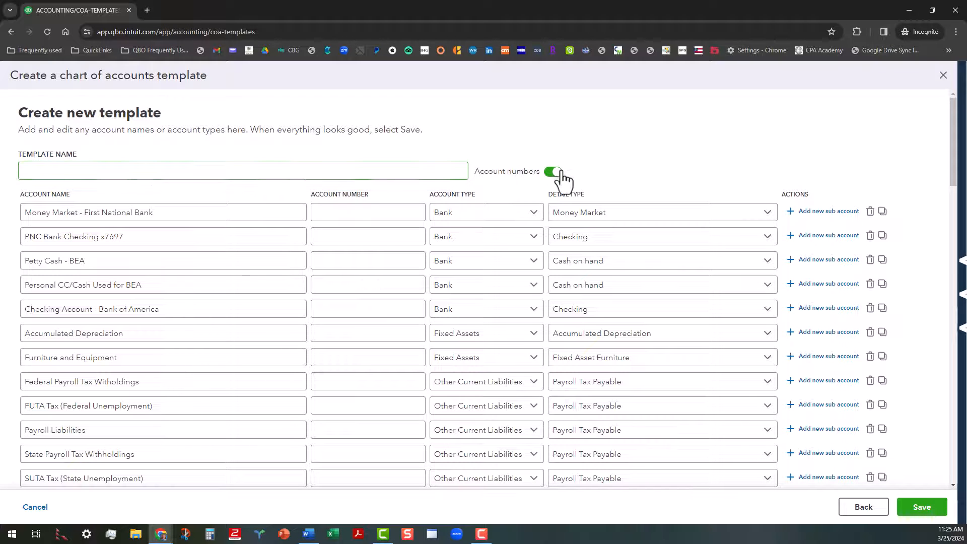
{"action": "left_click", "coordinate": [552, 171]}
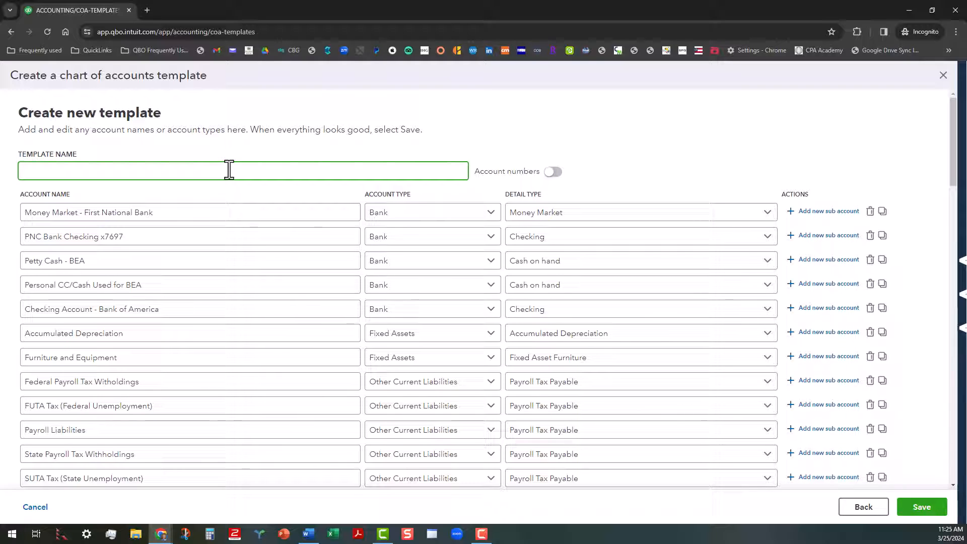
{"action": "type", "text": "Sample Psychologist COA"}
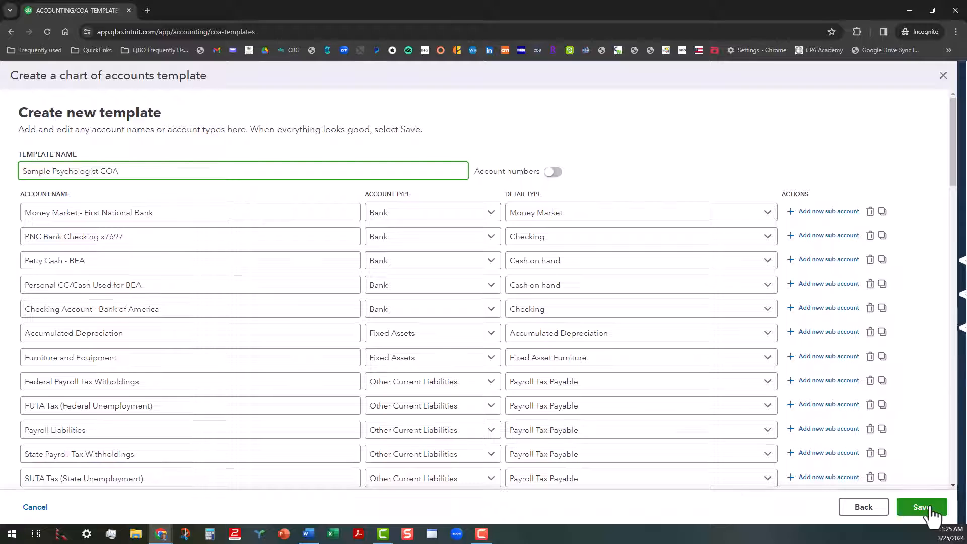
Step: Fix the row missing an Account type and save the Sample Psychologist COA template
{"action": "left_click", "coordinate": [921, 506]}
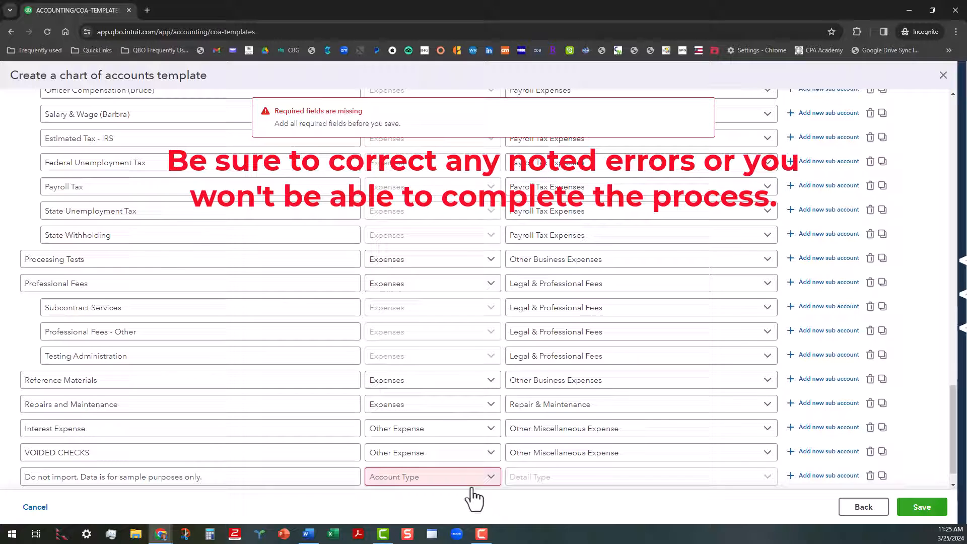
{"action": "mouse_move", "coordinate": [489, 497]}
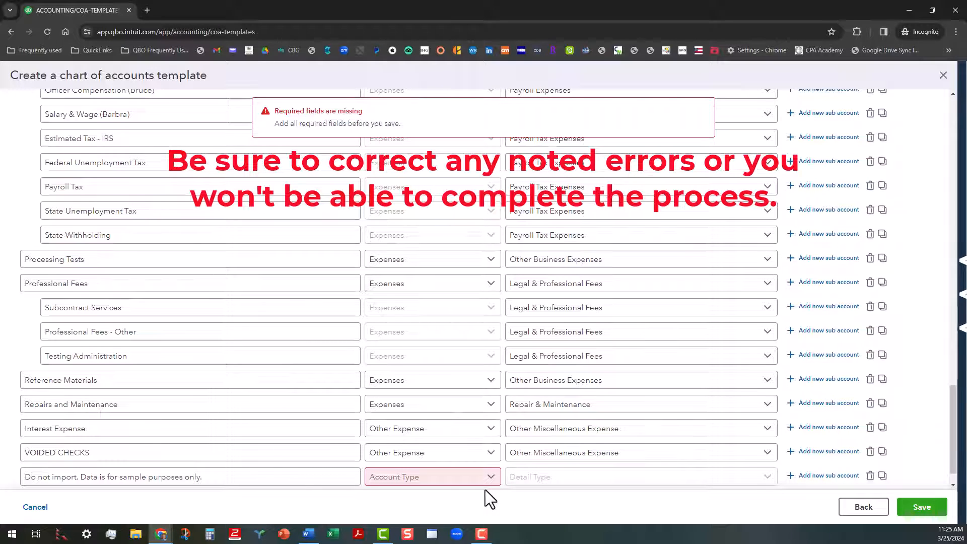
{"action": "mouse_move", "coordinate": [495, 491]}
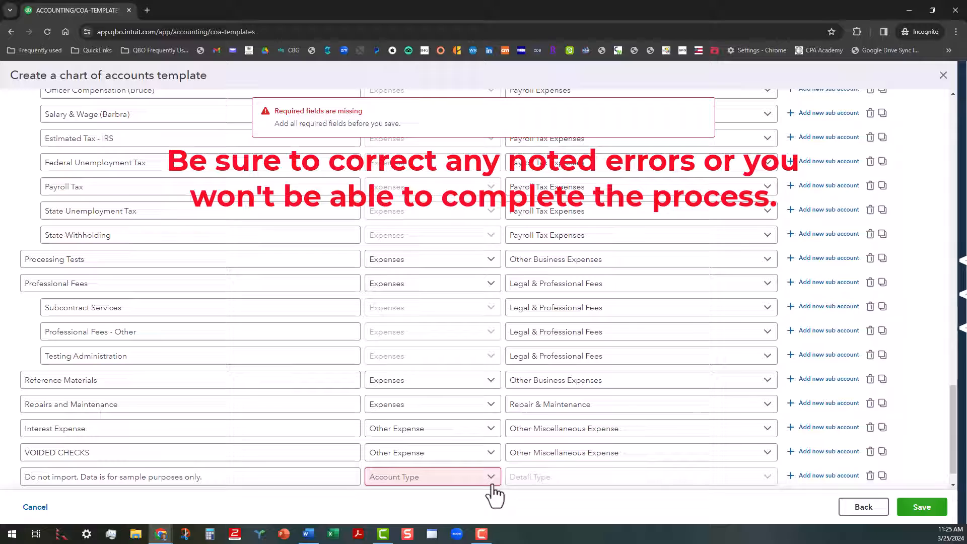
{"action": "left_click", "coordinate": [432, 476]}
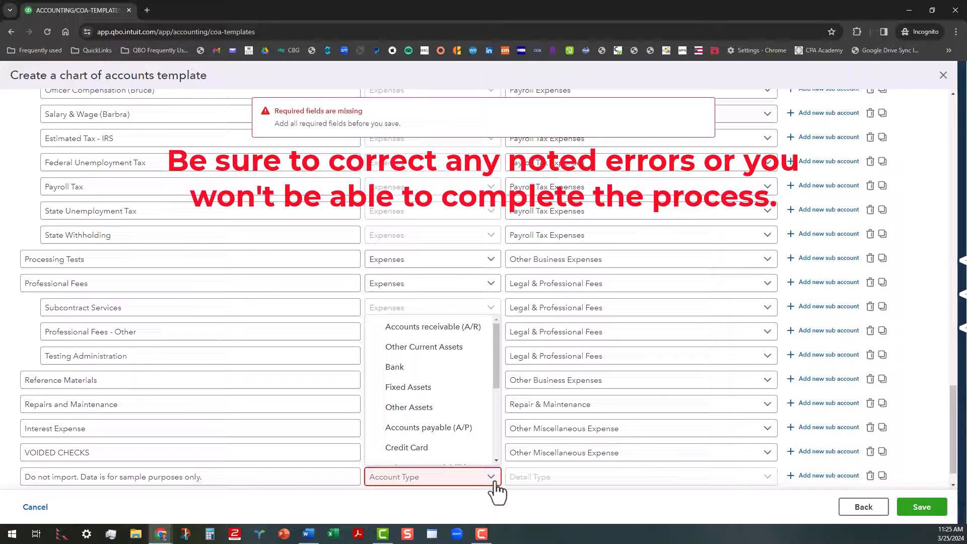
{"action": "mouse_move", "coordinate": [879, 487]}
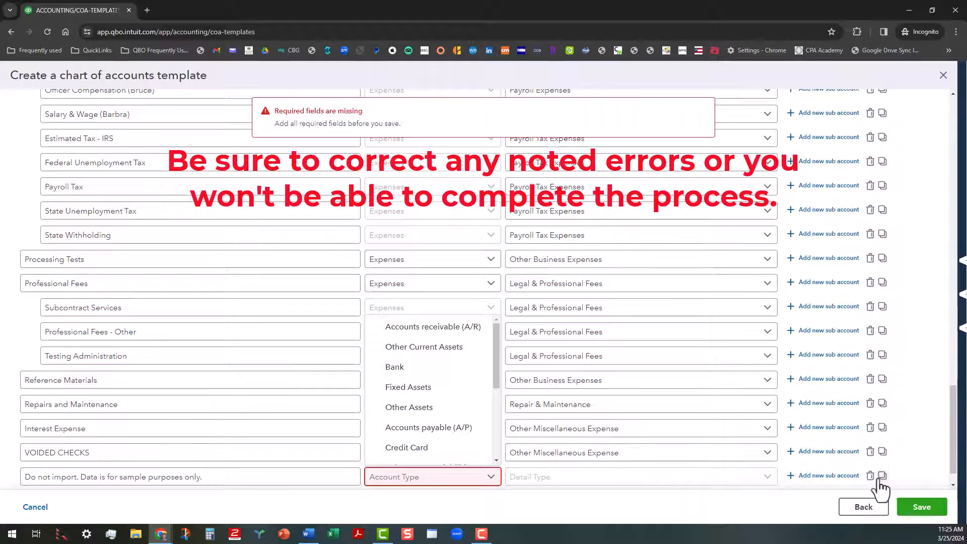
{"action": "mouse_move", "coordinate": [509, 470]}
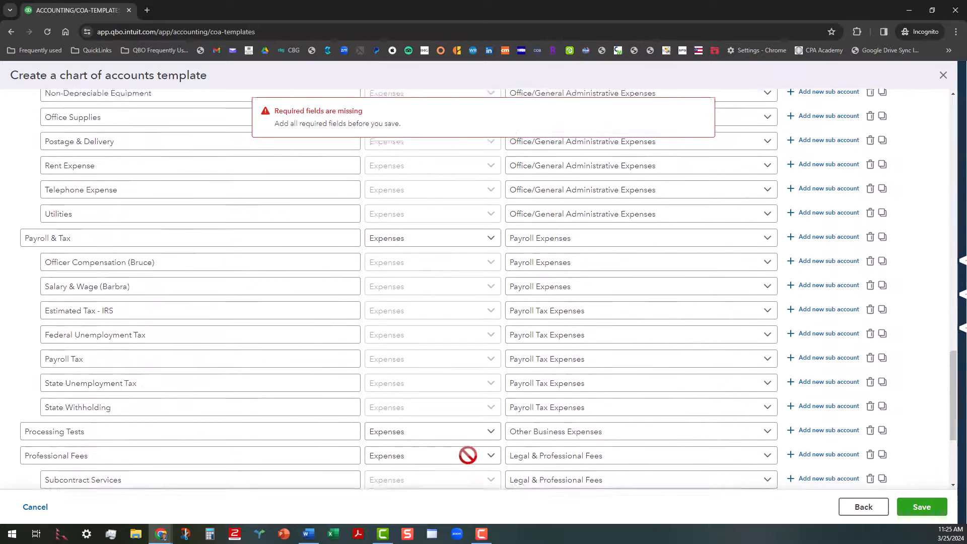
{"action": "scroll", "scroll_direction": "down", "scroll_amount": 3}
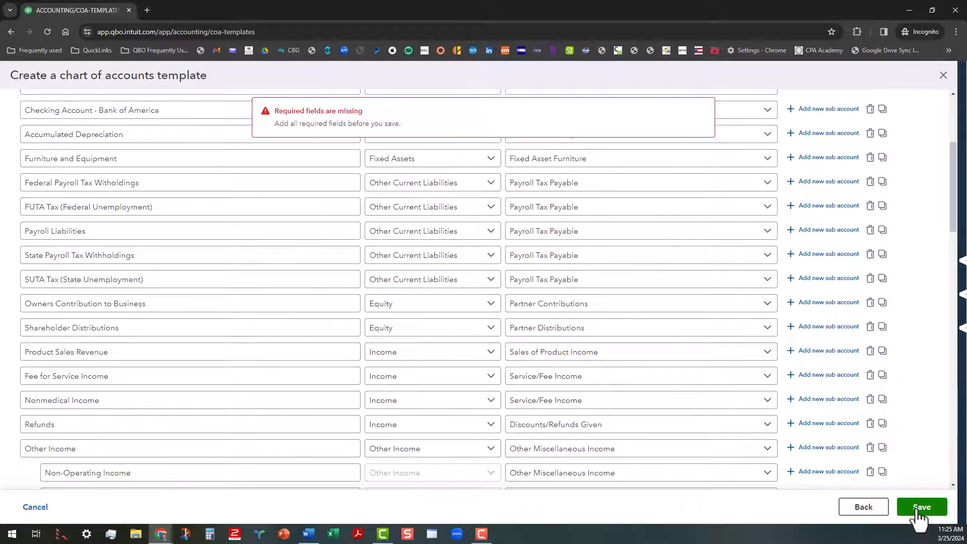
{"action": "left_click", "coordinate": [920, 506]}
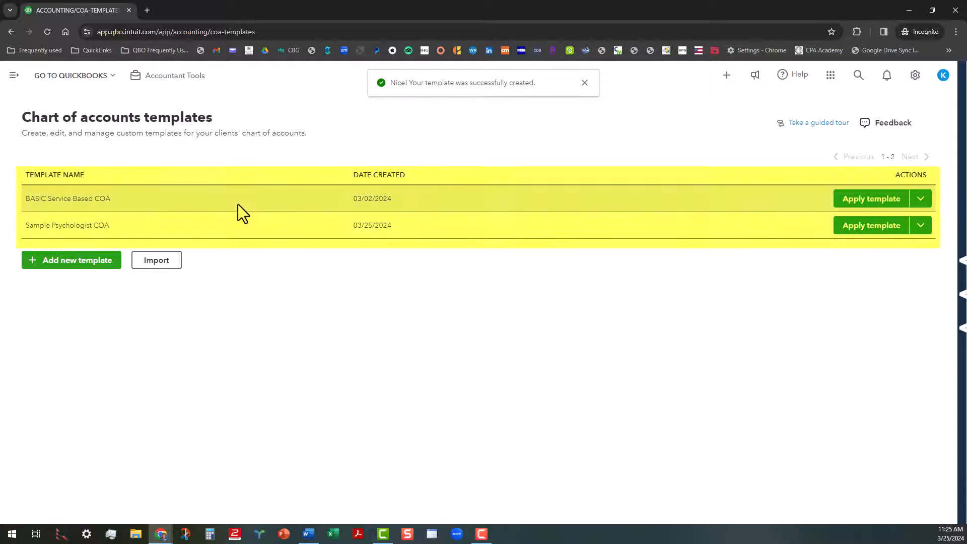
{"action": "mouse_move", "coordinate": [290, 202]}
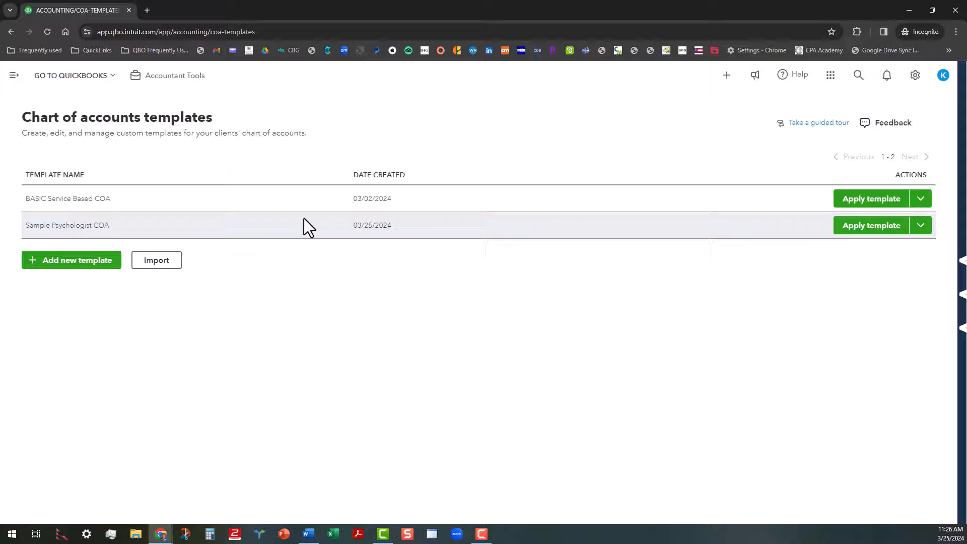
{"action": "mouse_move", "coordinate": [892, 238]}
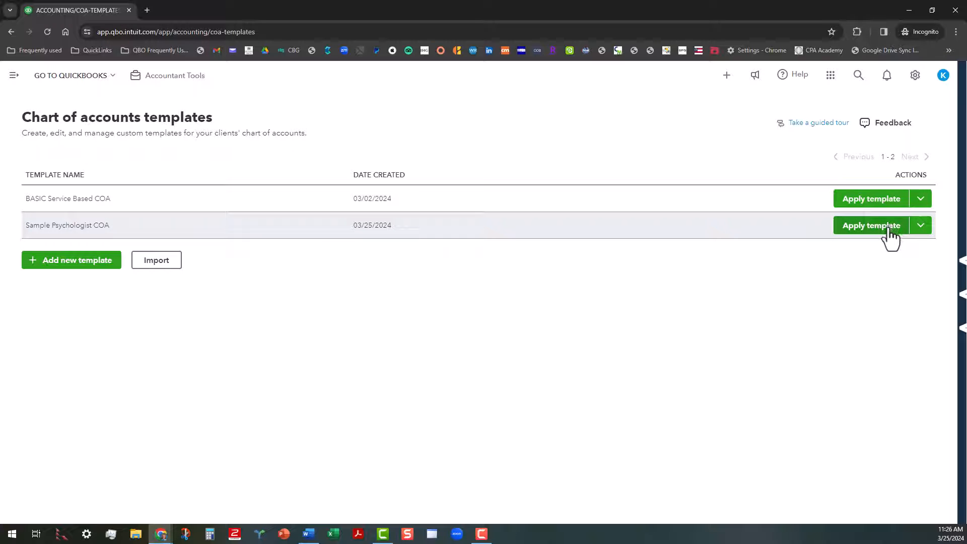
Step: Apply Sample Psychologist COA to the QB Ledger Test File client and save
{"action": "left_click", "coordinate": [870, 225]}
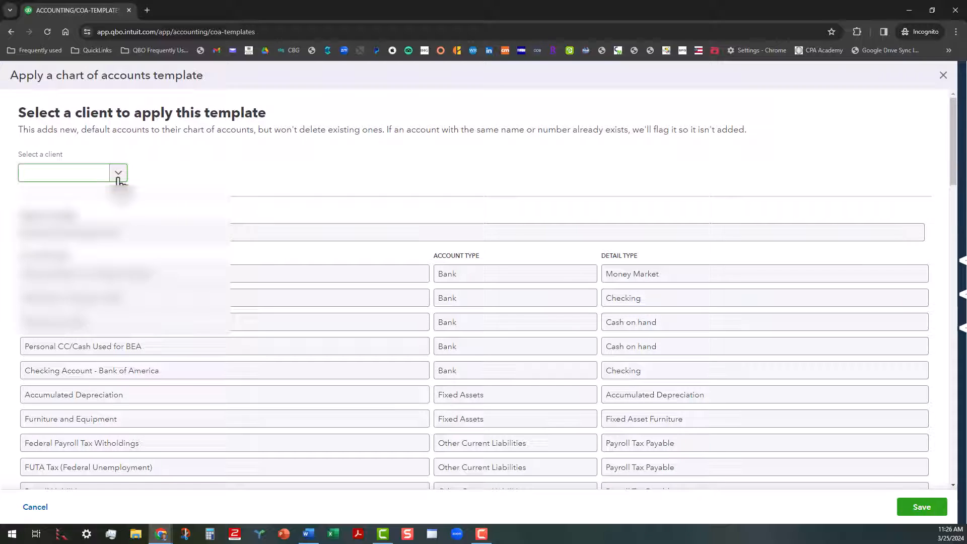
{"action": "left_click", "coordinate": [63, 173]}
{"action": "type", "text": "QB Ledger Test File"}
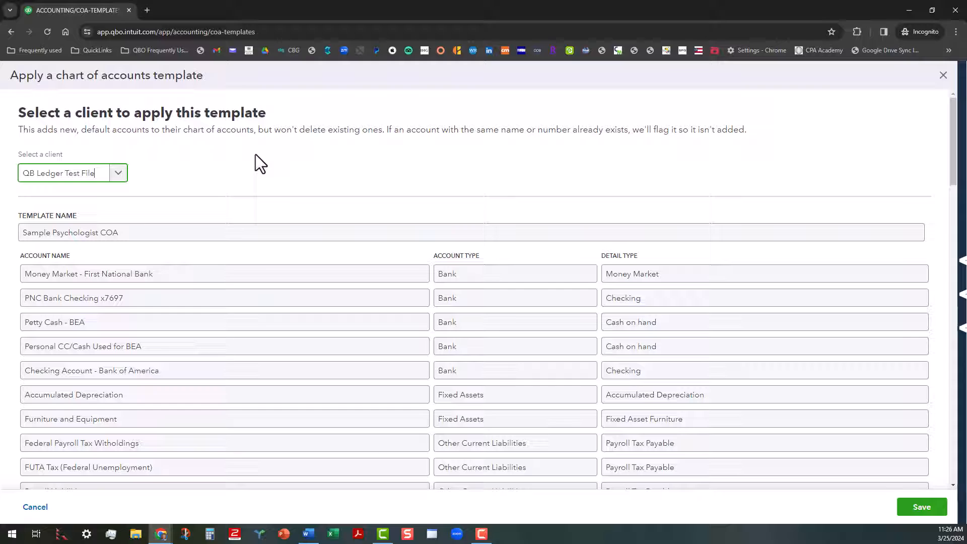
{"action": "mouse_move", "coordinate": [291, 214]}
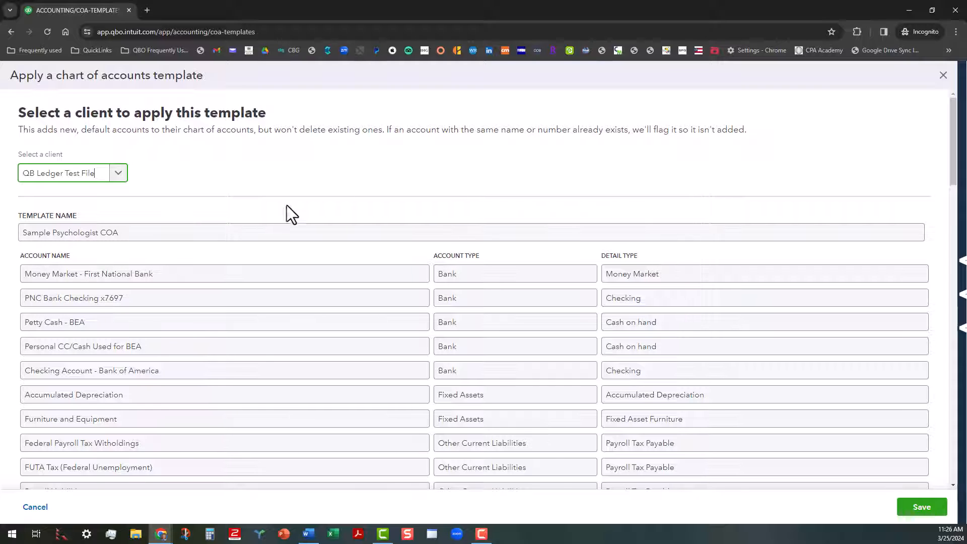
{"action": "scroll", "scroll_direction": "down", "scroll_amount": 3}
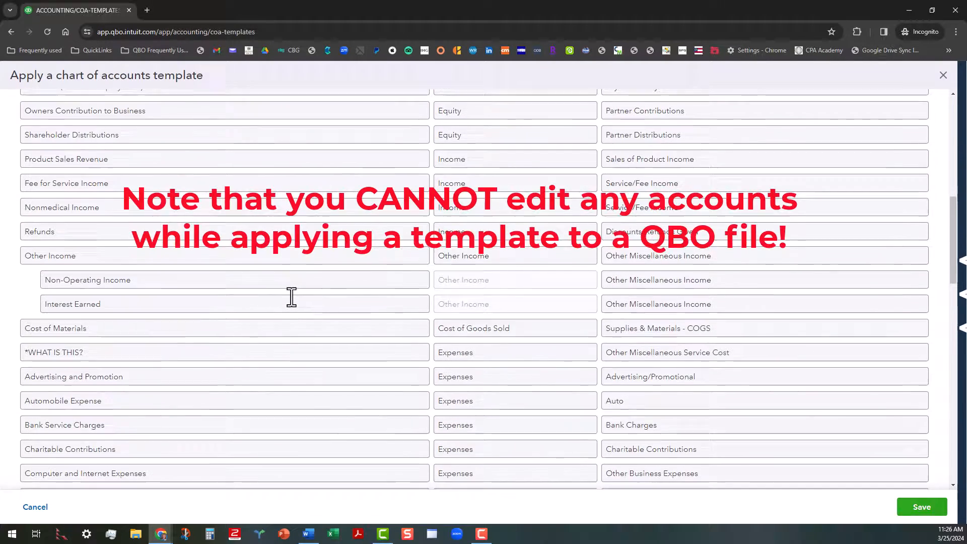
{"action": "scroll", "scroll_direction": "down", "scroll_amount": 3}
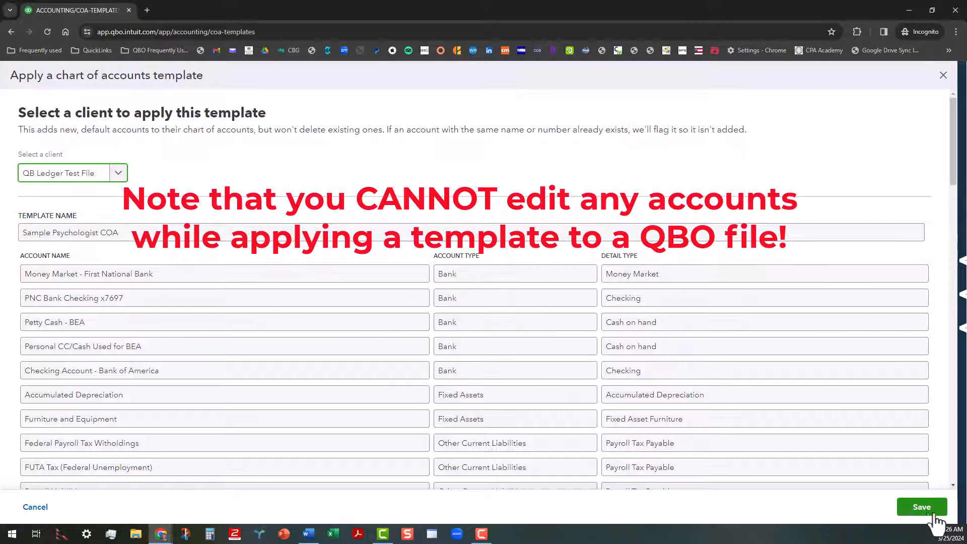
{"action": "left_click", "coordinate": [922, 507]}
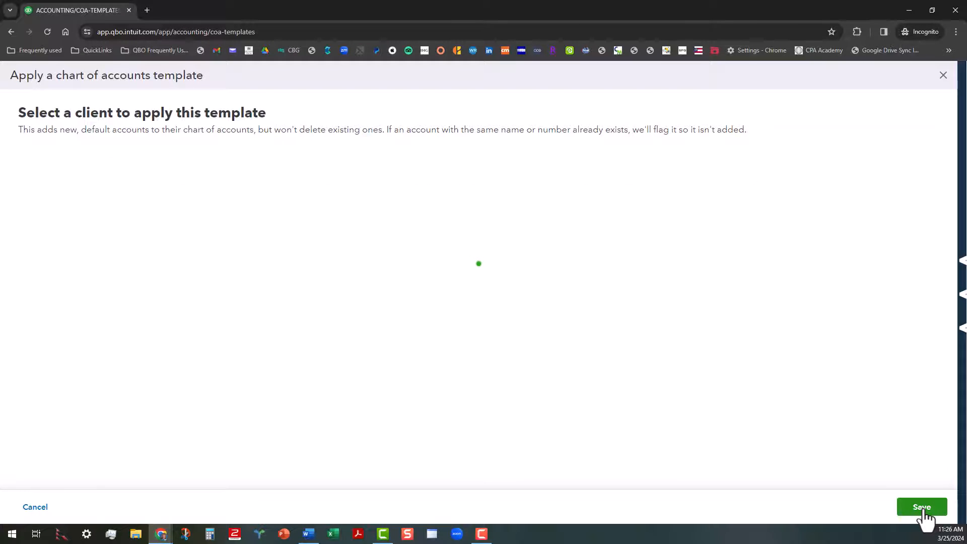
Step: Acknowledge the template-applied warning listing Other Income and *WHAT IS THIS? as not added
{"action": "left_click", "coordinate": [921, 507]}
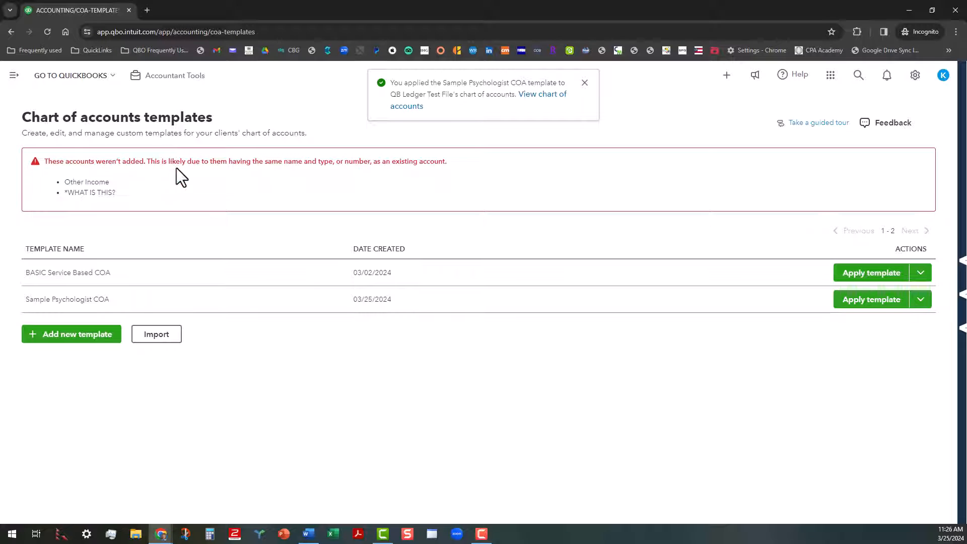
{"action": "mouse_move", "coordinate": [241, 197]}
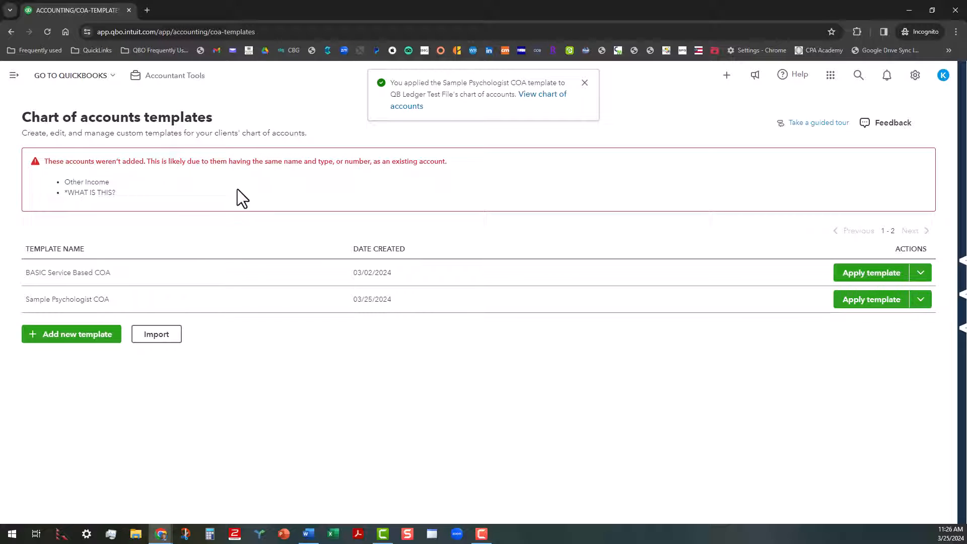
{"action": "left_click", "coordinate": [583, 82]}
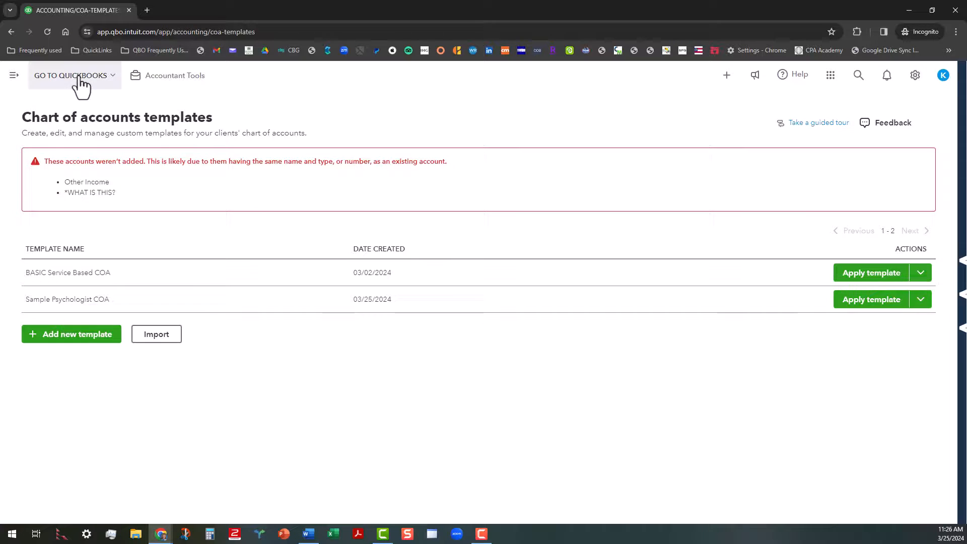
Step: Go to the QB Ledger Test File client's books and check Accountant Tools quick links
{"action": "left_click", "coordinate": [70, 75]}
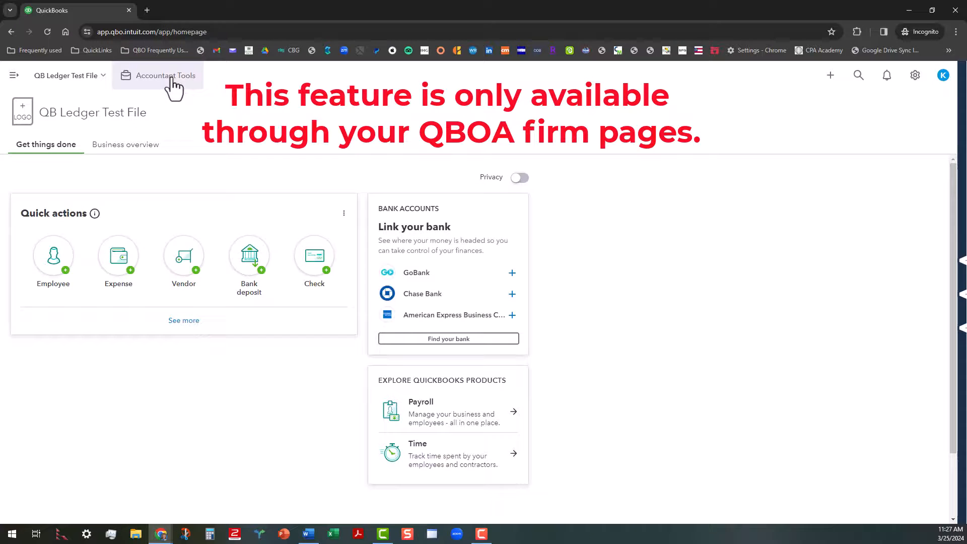
{"action": "left_click", "coordinate": [165, 75]}
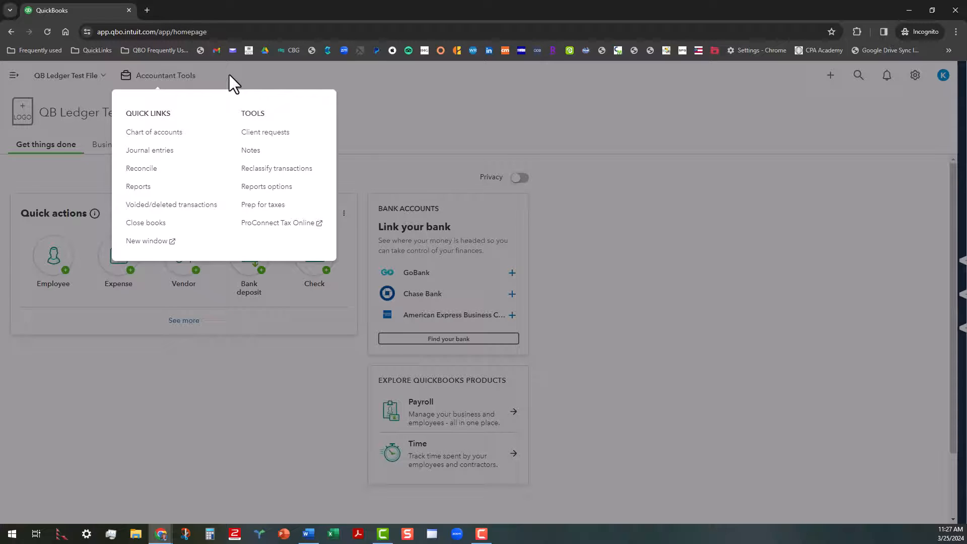
{"action": "mouse_move", "coordinate": [397, 113]}
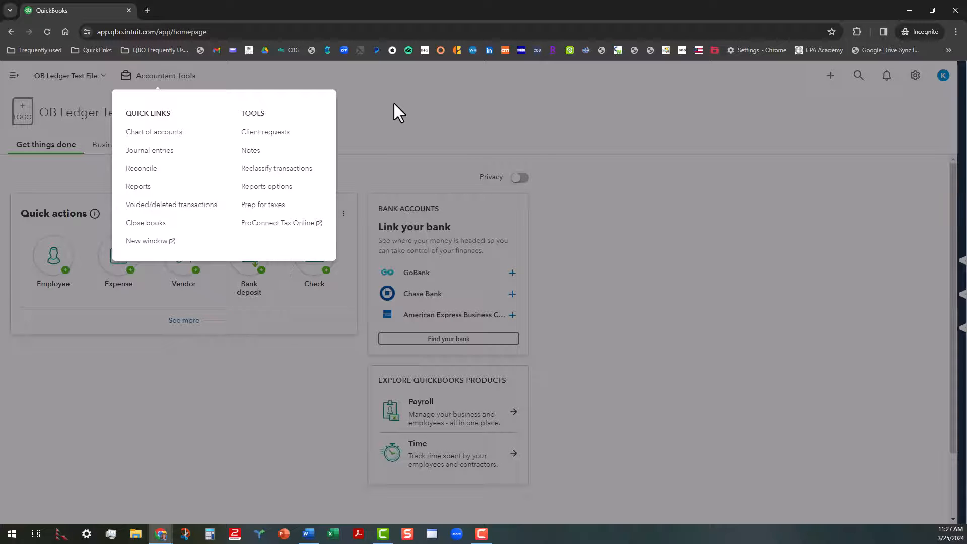
{"action": "left_click", "coordinate": [275, 96]}
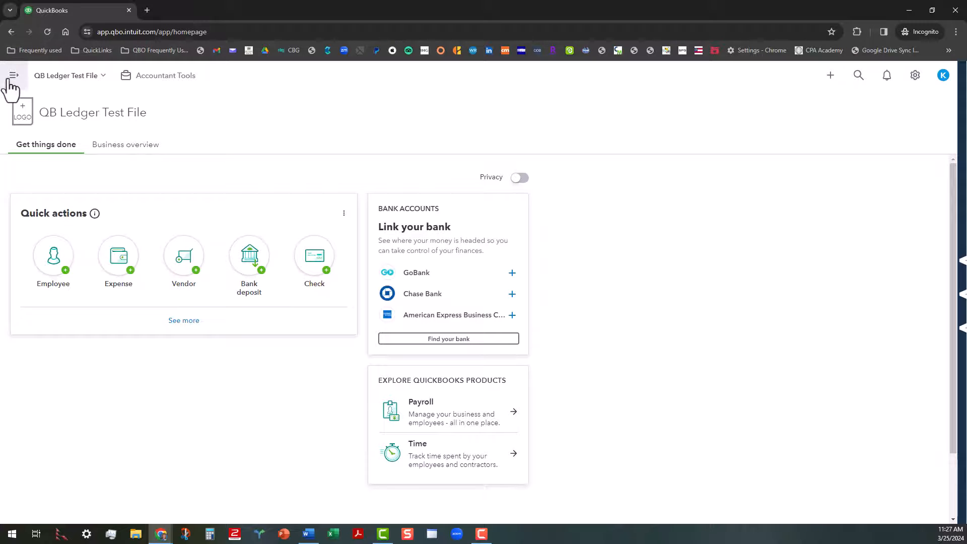
Step: Expand the left navigation menu and reveal the Transactions pages
{"action": "left_click", "coordinate": [13, 75]}
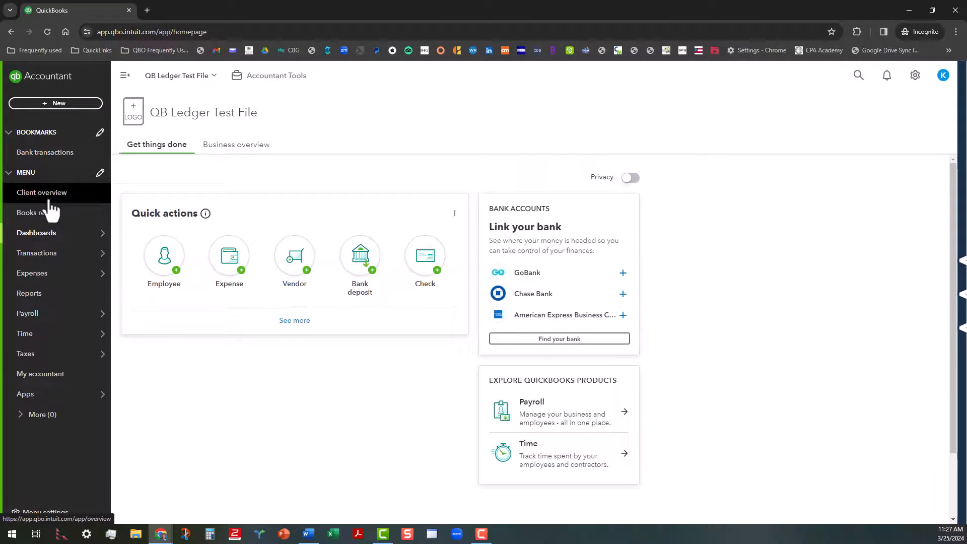
{"action": "left_click", "coordinate": [36, 253]}
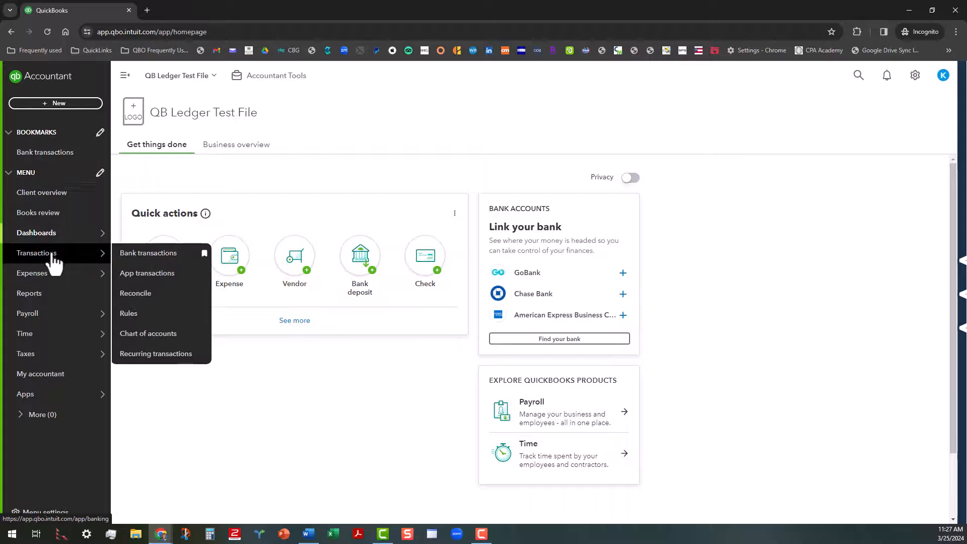
{"action": "mouse_move", "coordinate": [148, 333]}
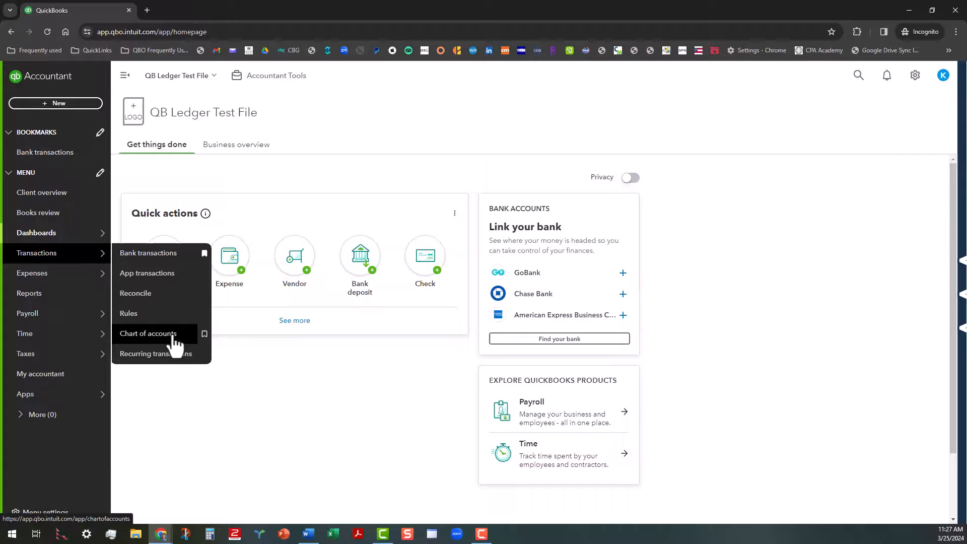
Step: Review QB Ledger Test File's chart of accounts, scrolling through imported accounts like Petty Cash - BEA
{"action": "left_click", "coordinate": [147, 333]}
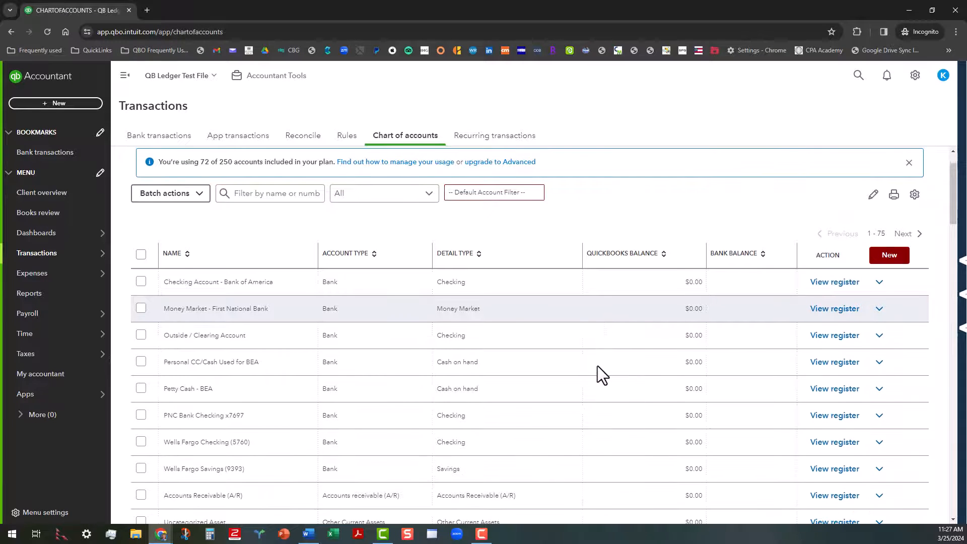
{"action": "scroll", "scroll_direction": "down", "scroll_amount": 3}
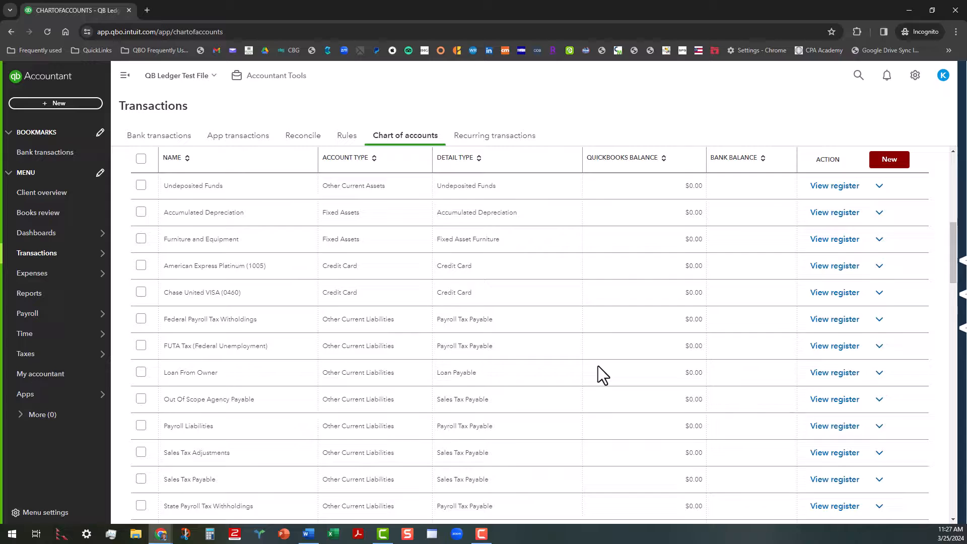
{"action": "scroll", "scroll_direction": "down", "scroll_amount": 3}
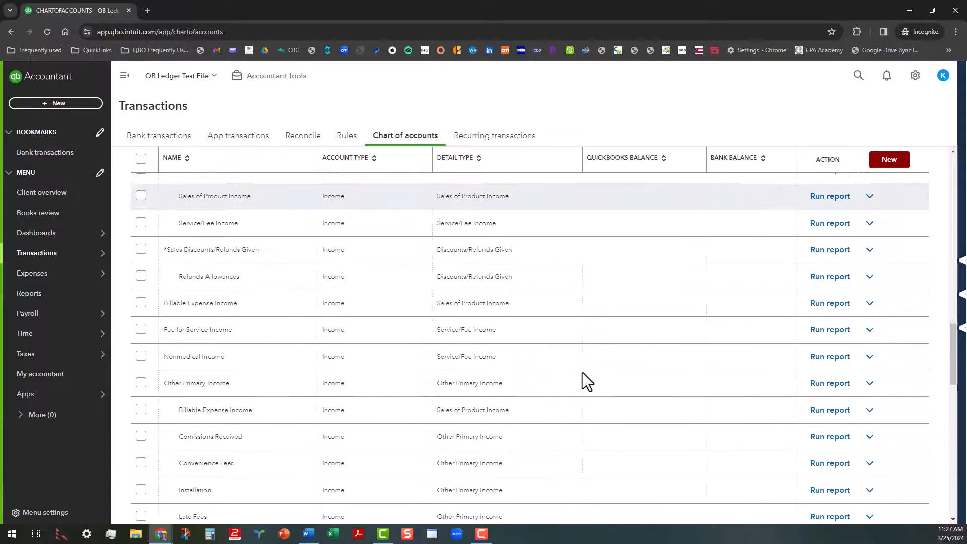
{"action": "scroll", "scroll_direction": "down", "scroll_amount": 3}
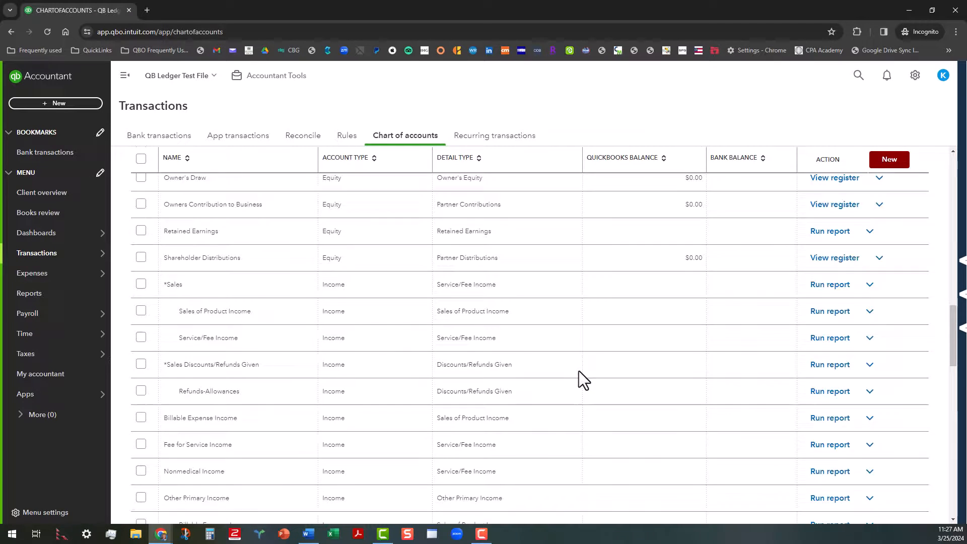
{"action": "scroll", "scroll_direction": "down", "scroll_amount": 3}
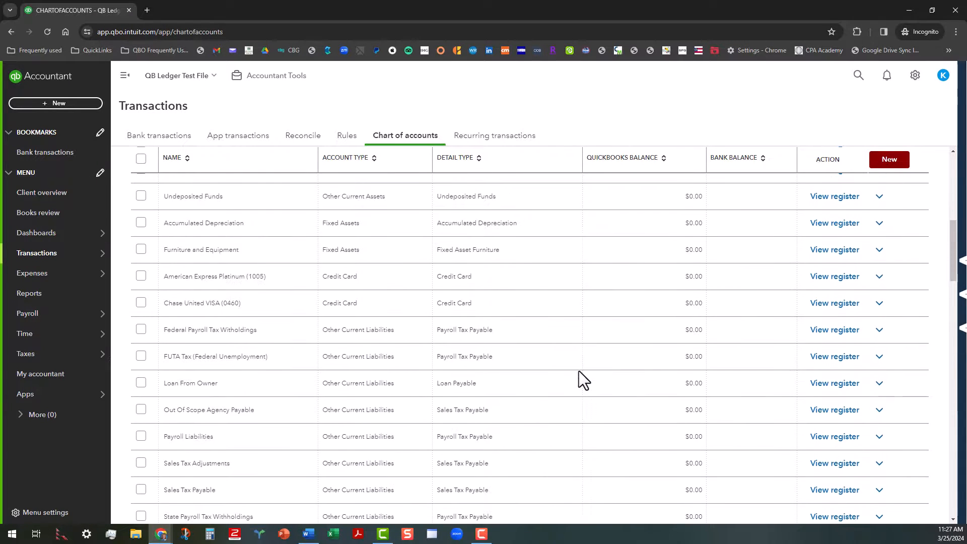
{"action": "scroll", "scroll_direction": "up", "scroll_amount": 3}
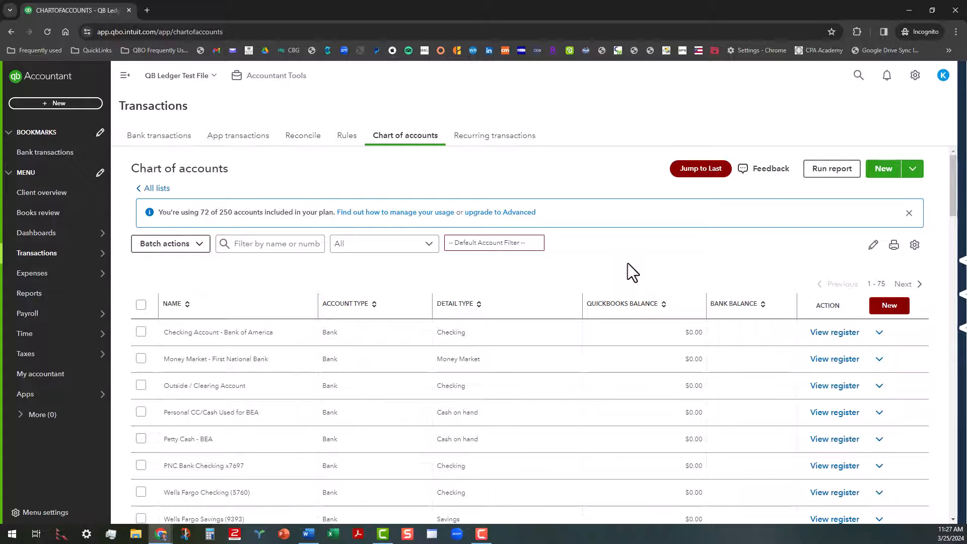
{"action": "mouse_move", "coordinate": [610, 259]}
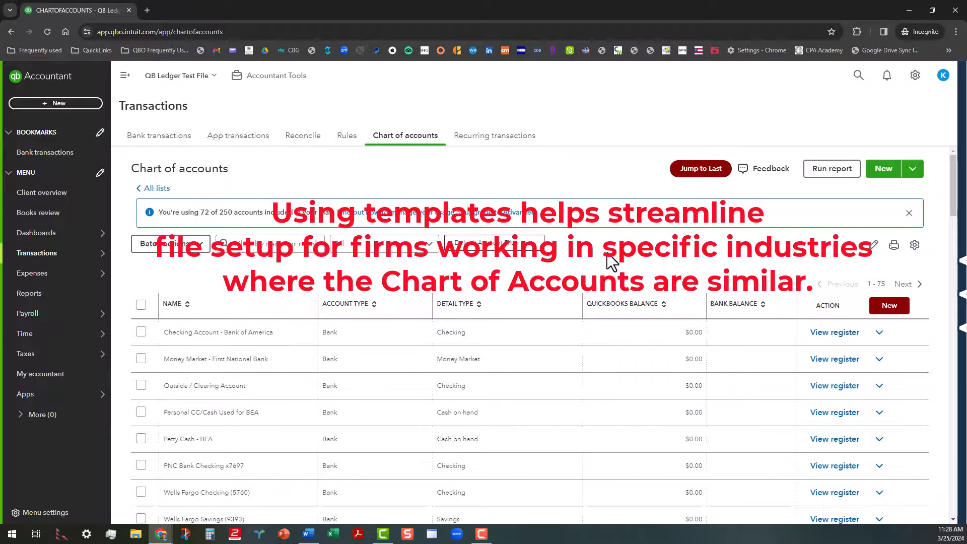
{"action": "mouse_move", "coordinate": [604, 259]}
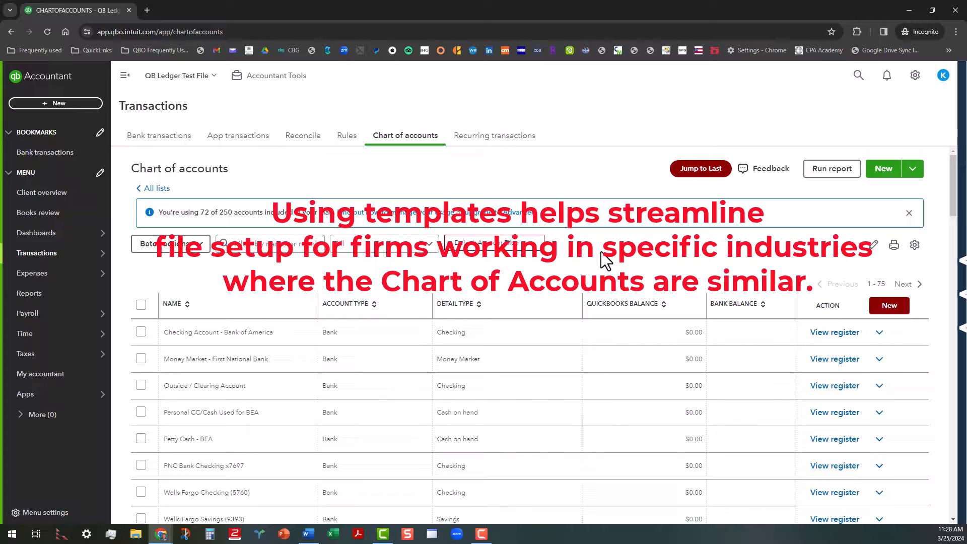